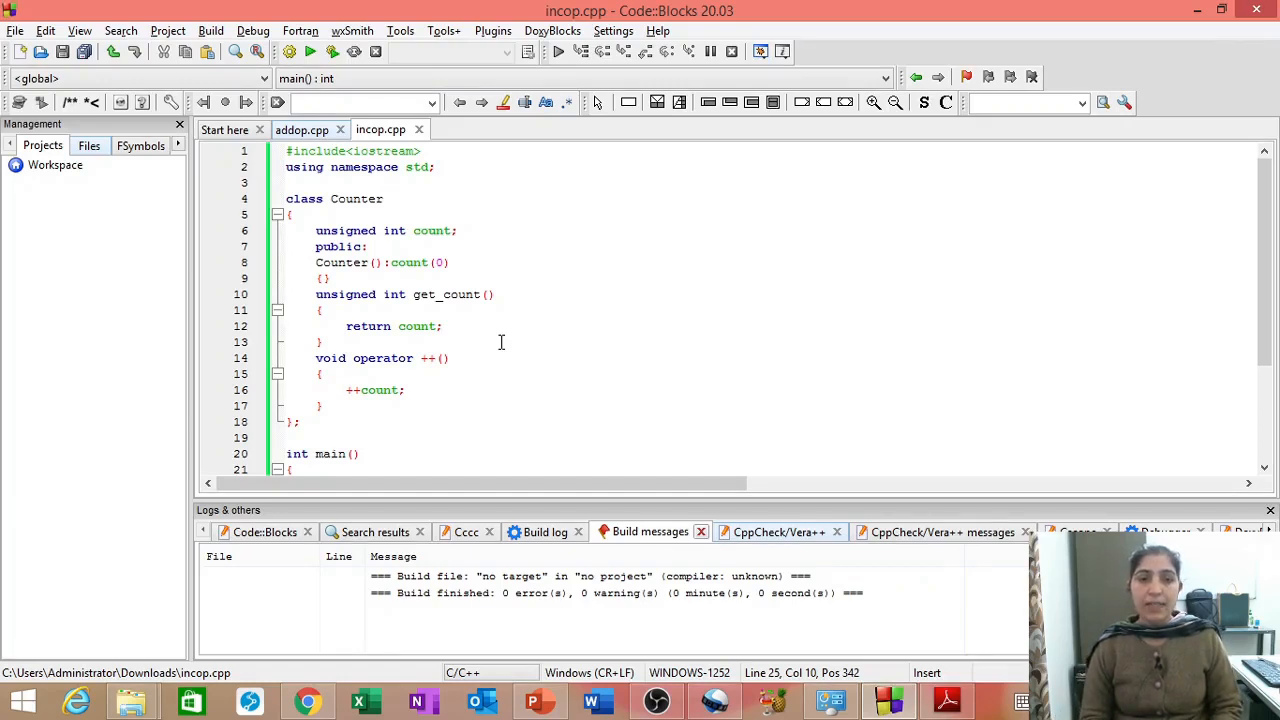
Declare a second Counter c2 on a new line below Counter c1 in main.
scroll("down", 3)
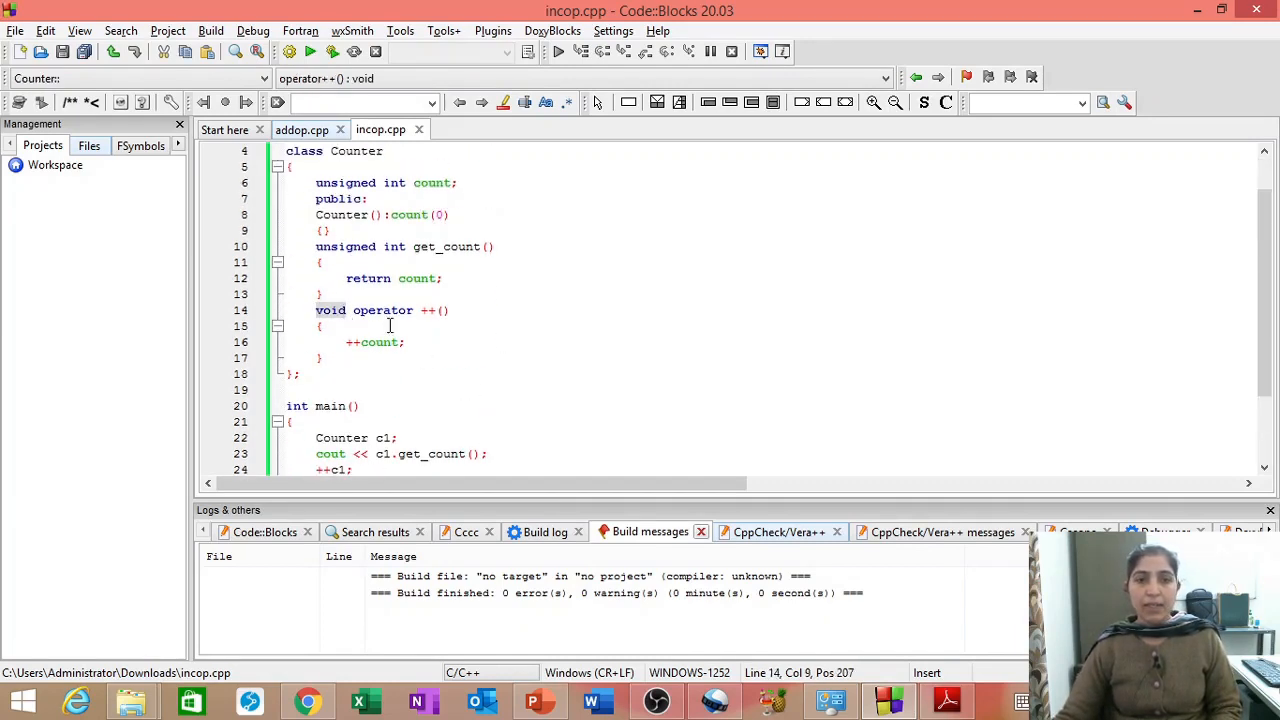
scroll("down", 3)
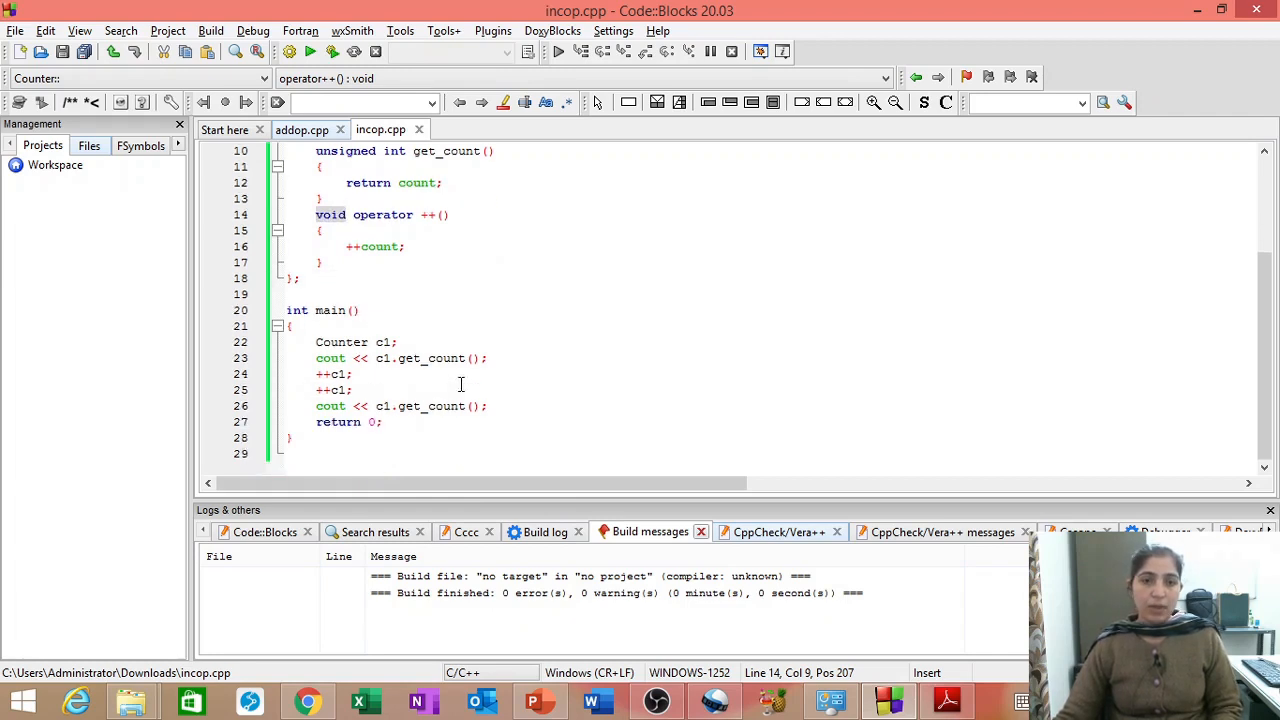
left_click(290, 326)
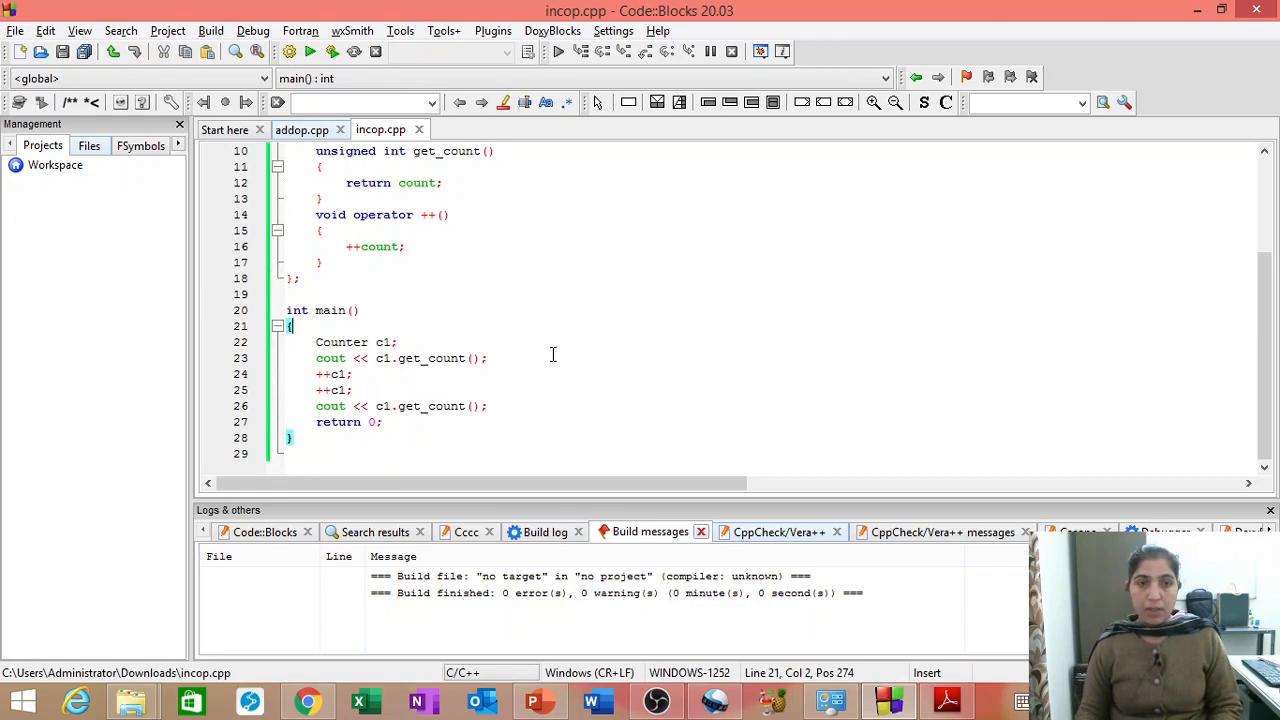
key("Return")
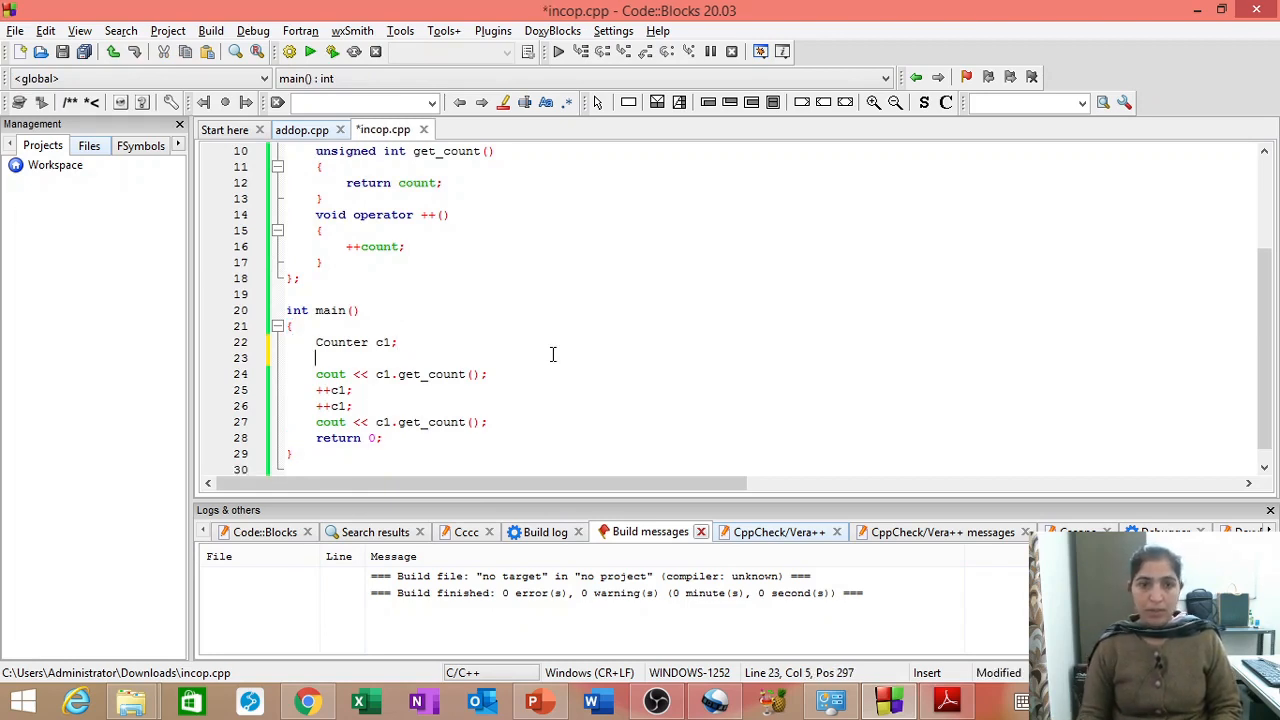
type("Counter c2")
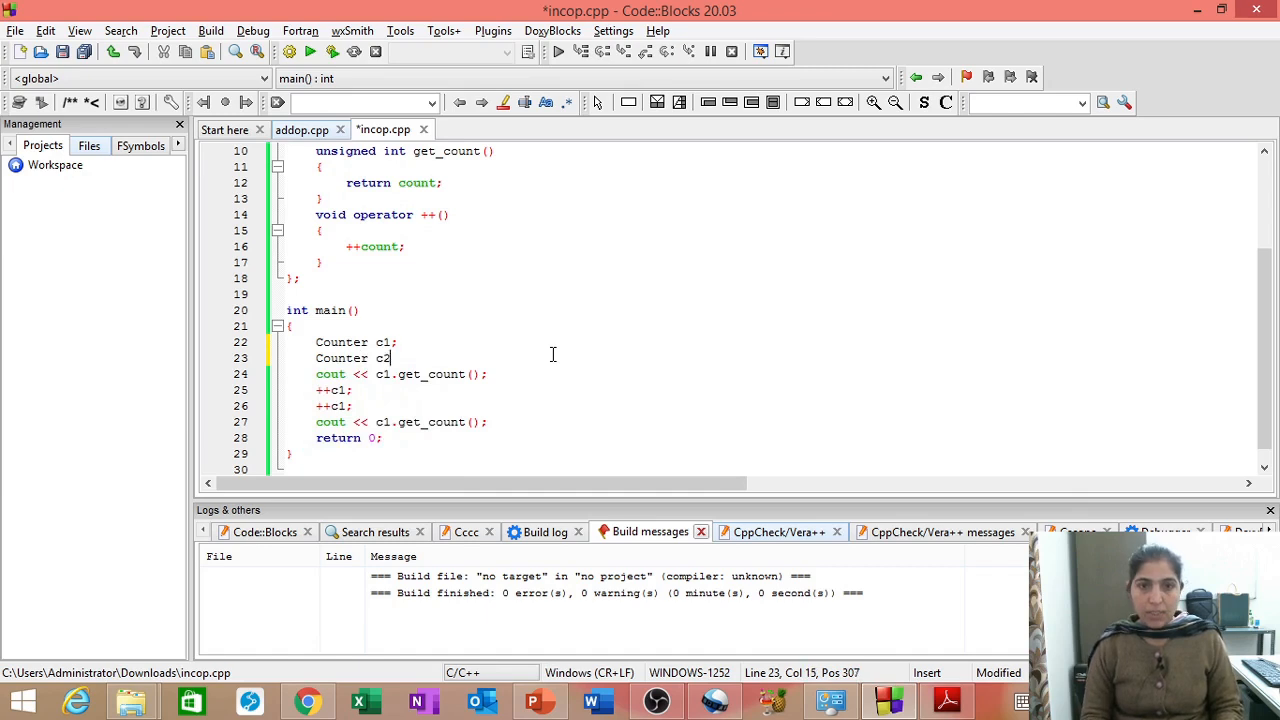
type(";")
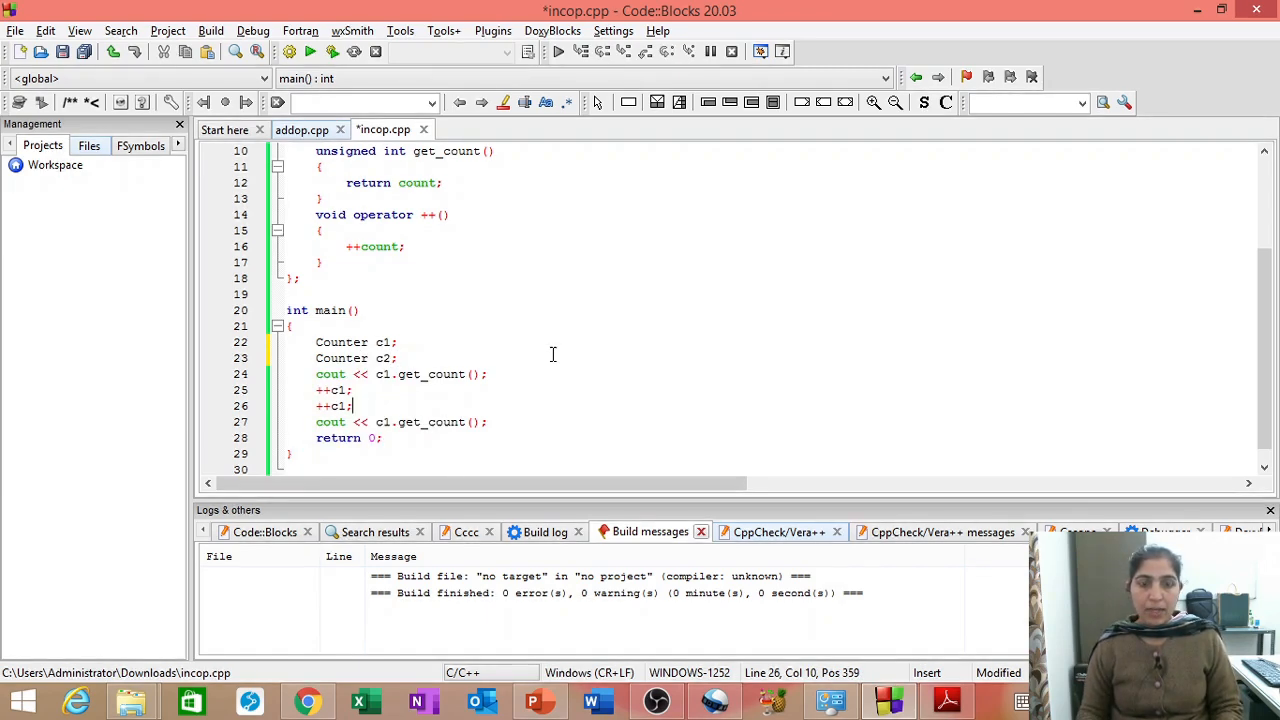
Add the statement c2 = ++c1; after the two increments.
type("c2")
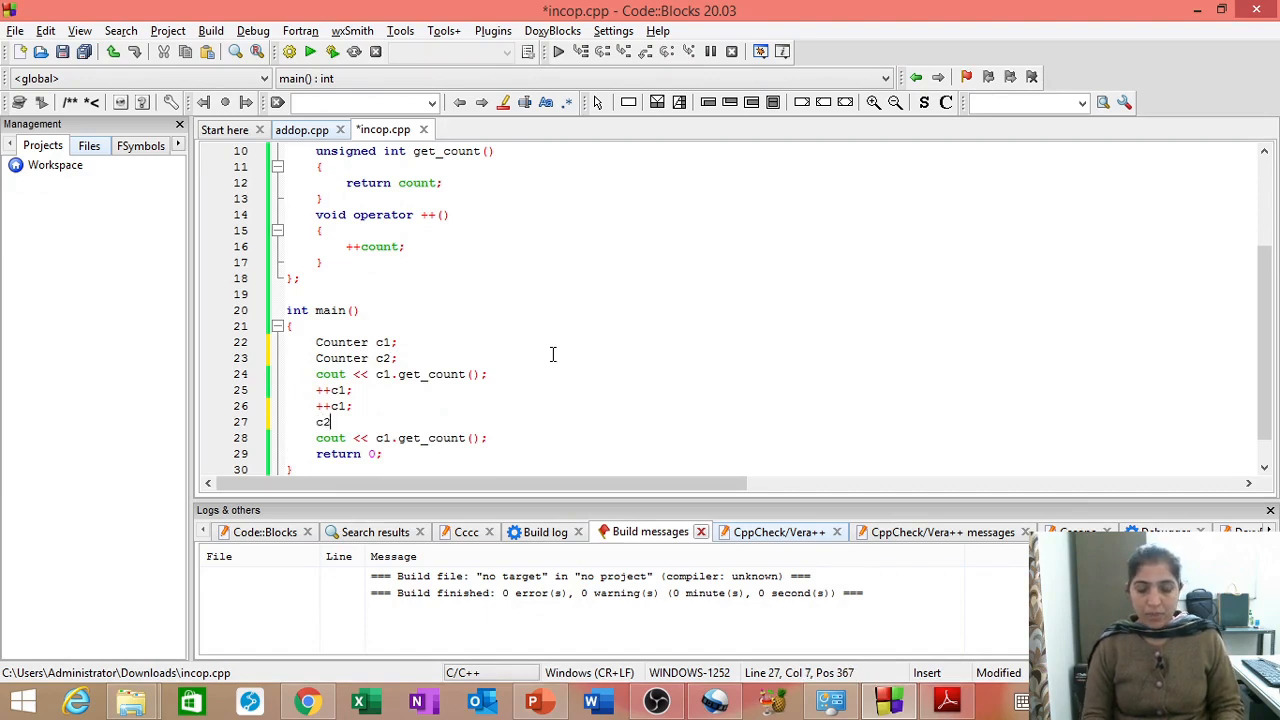
type("= ++")
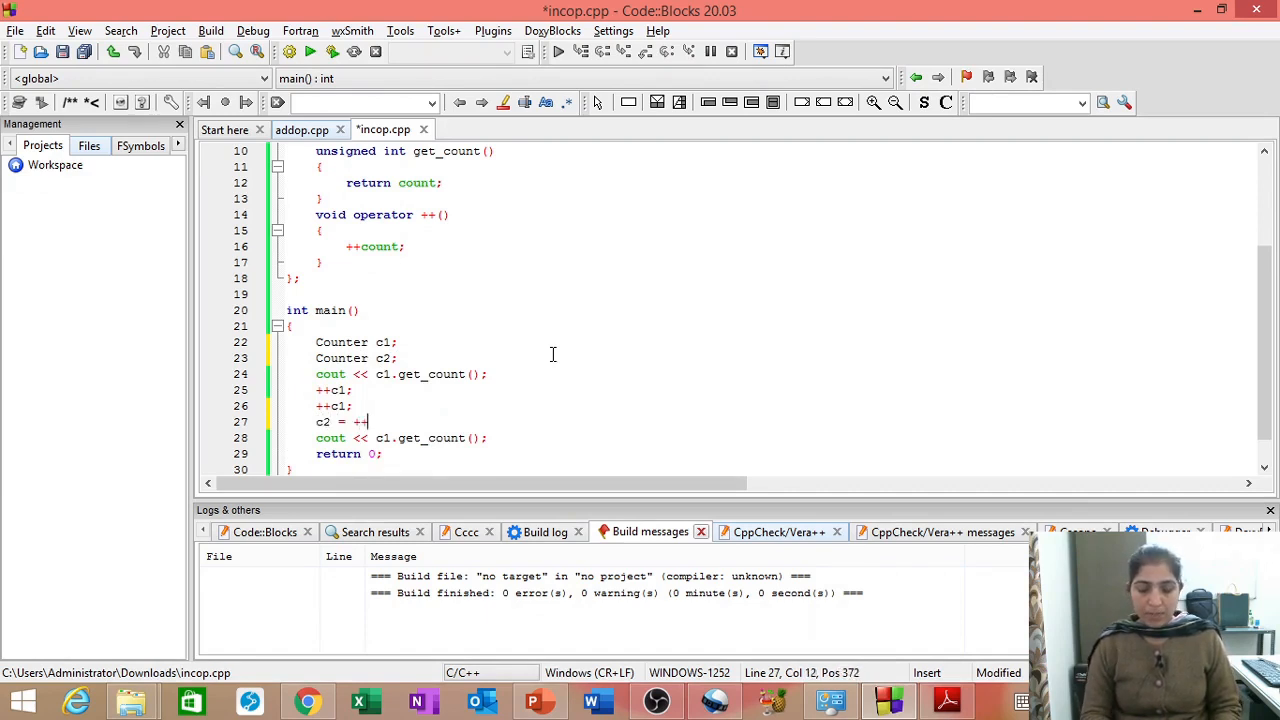
type("c1")
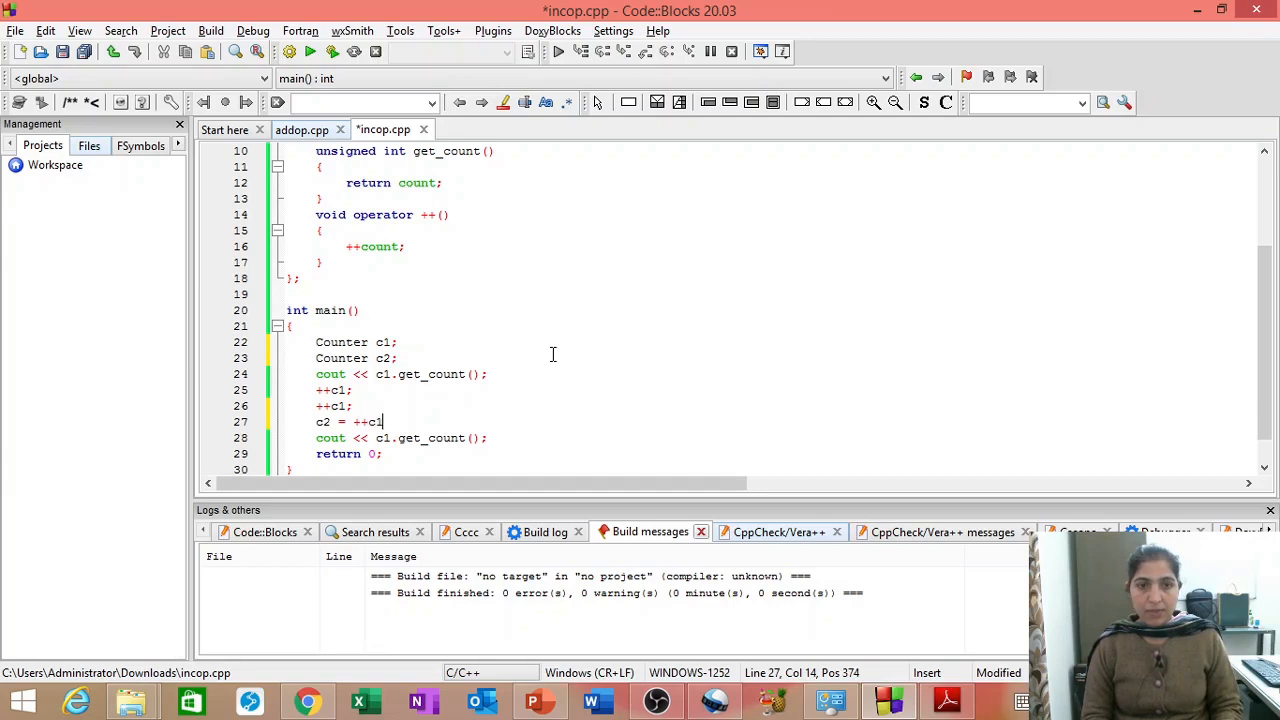
type(";")
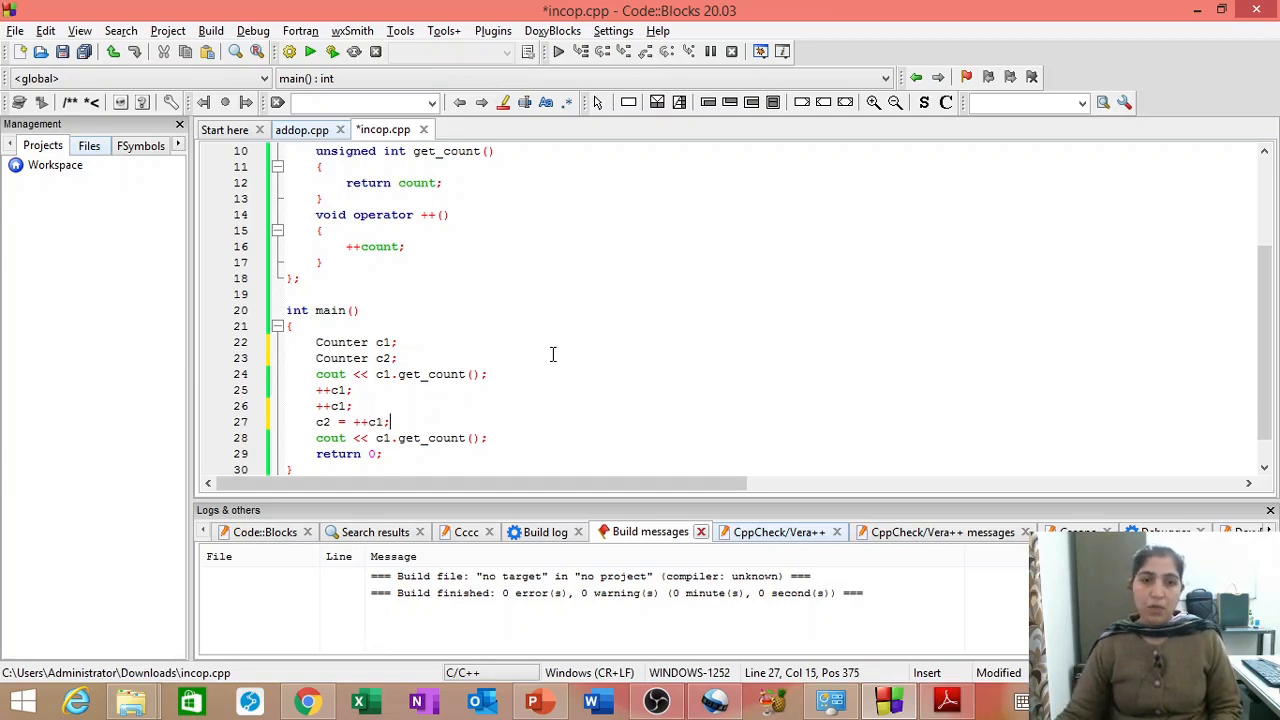
mouse_move(338, 210)
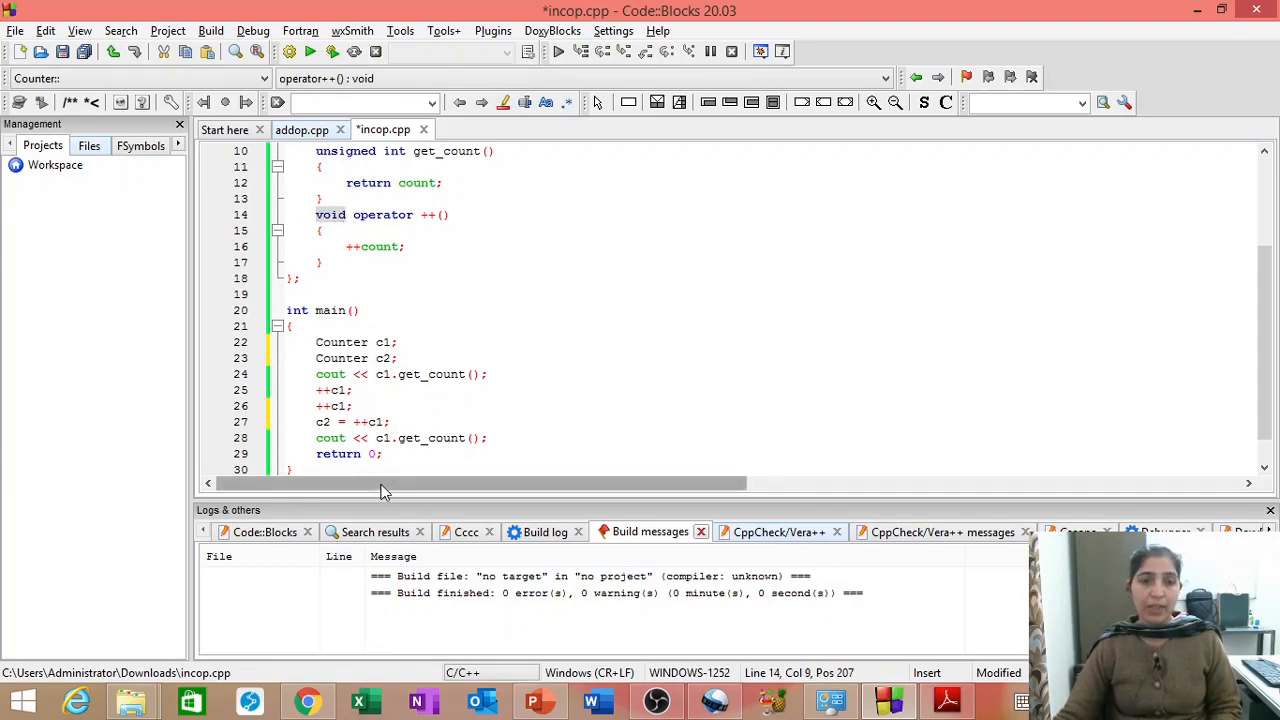
left_click(316, 420)
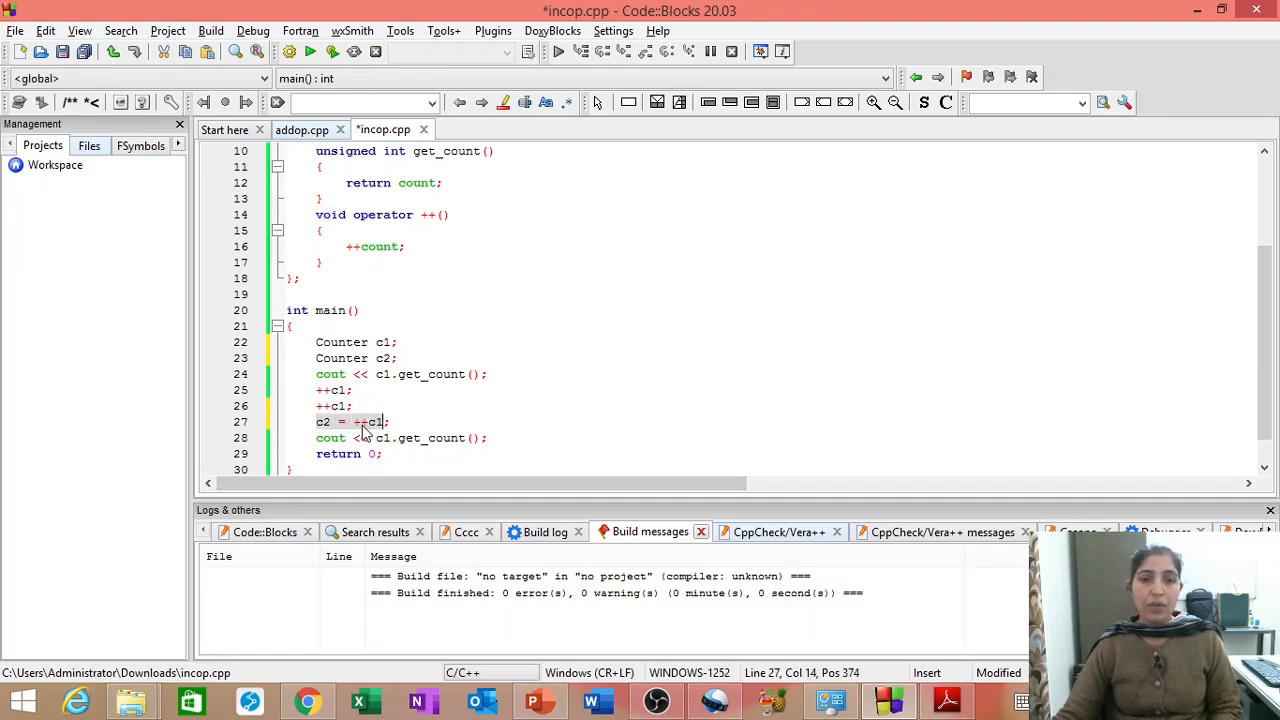
mouse_move(370, 420)
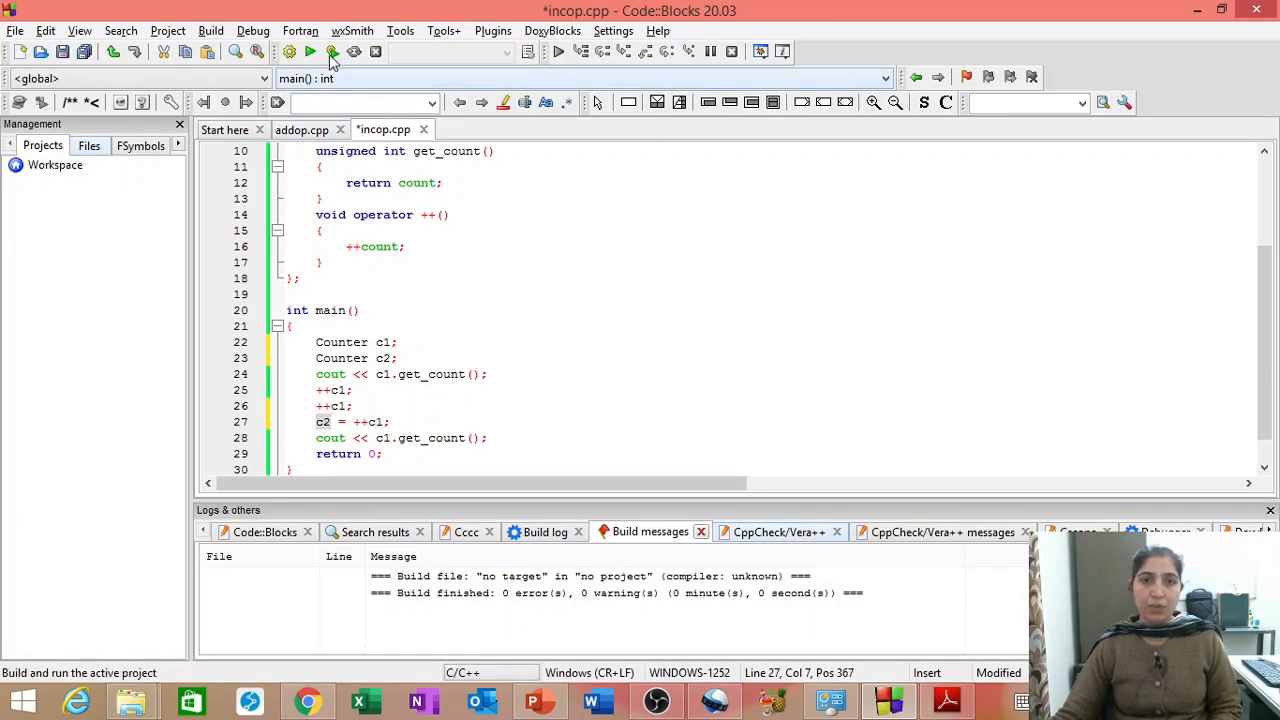
Build and run incop.cpp, hitting the no match for operator= error on line 27.
left_click(332, 52)
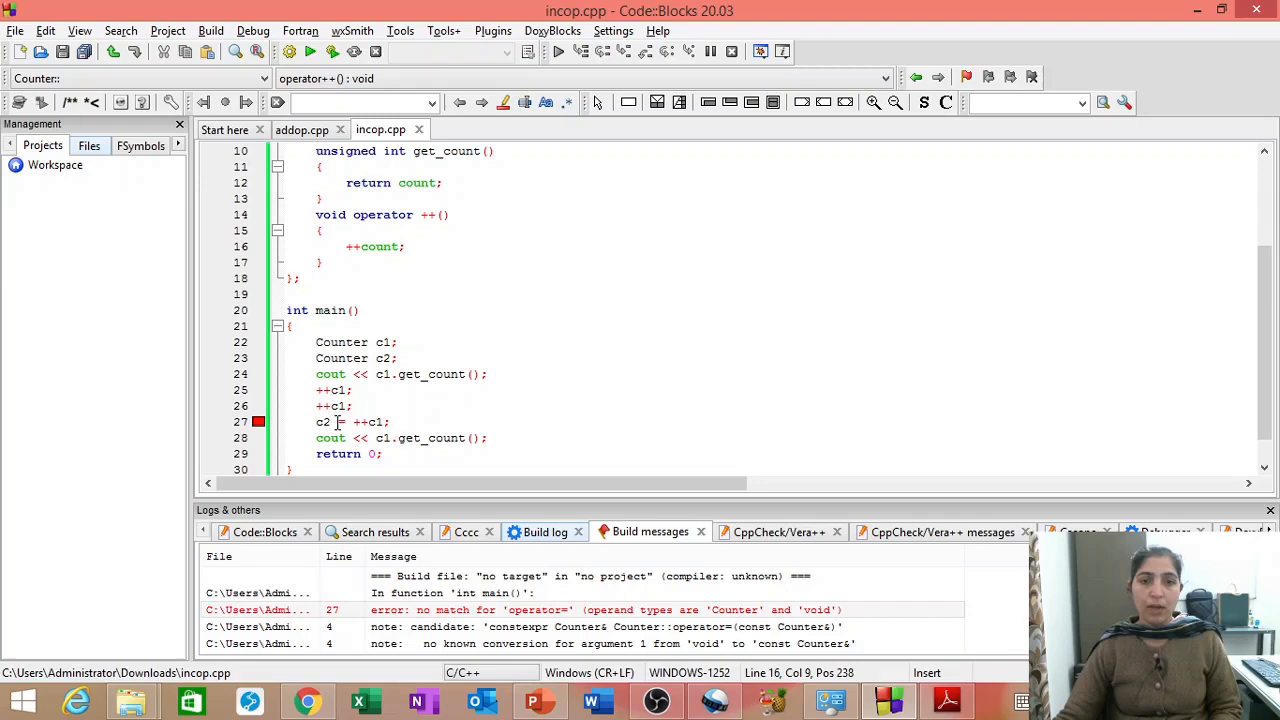
Change the operator ++() return type from void to Counter via autocomplete.
left_click(344, 214)
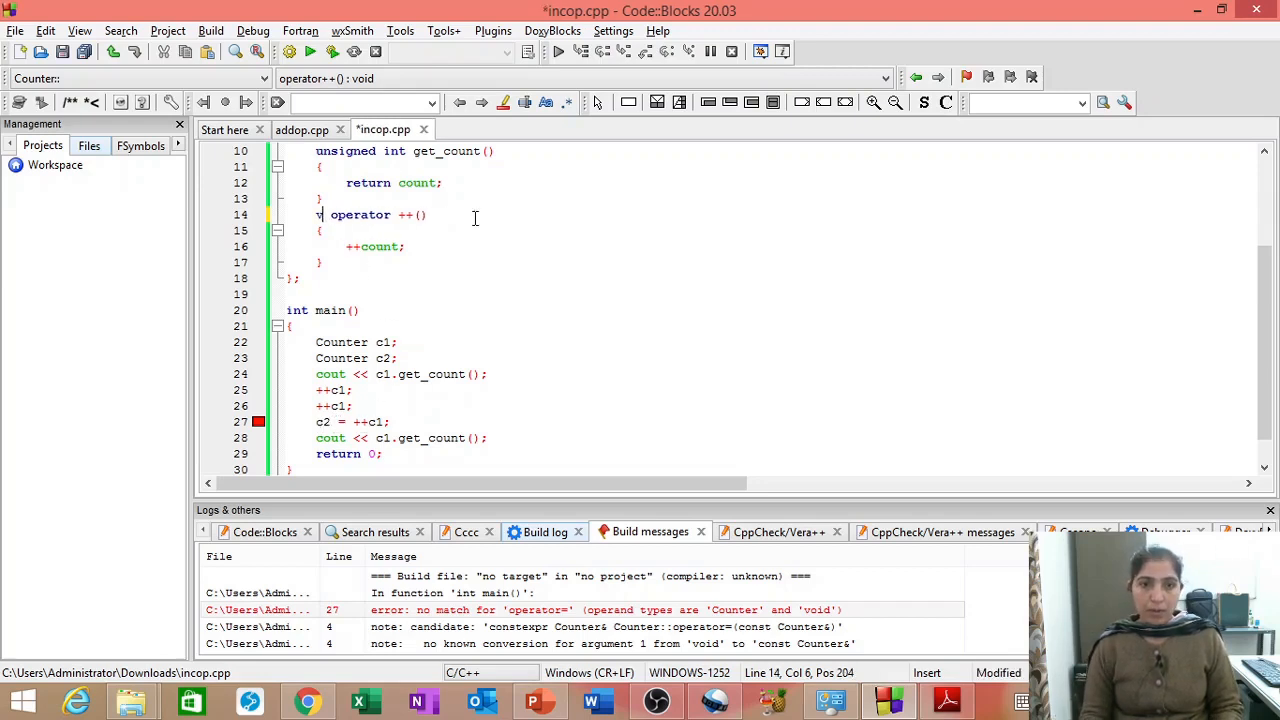
type("ou")
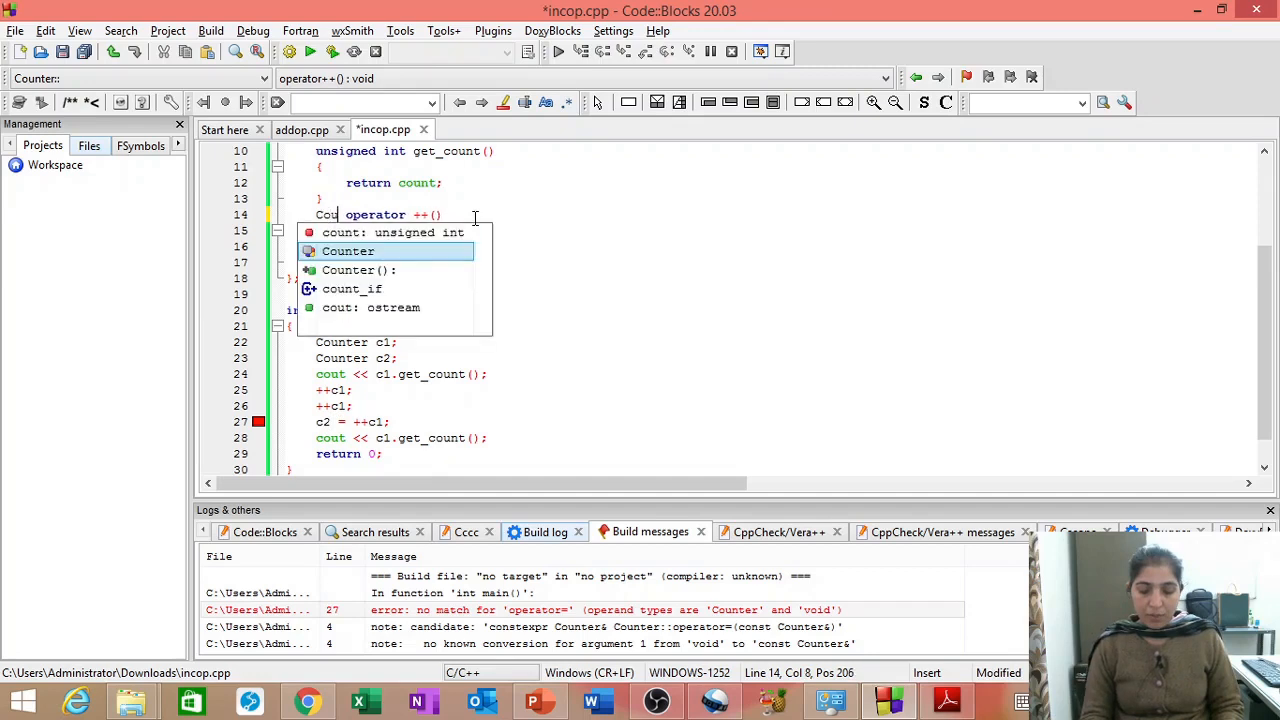
type("nter")
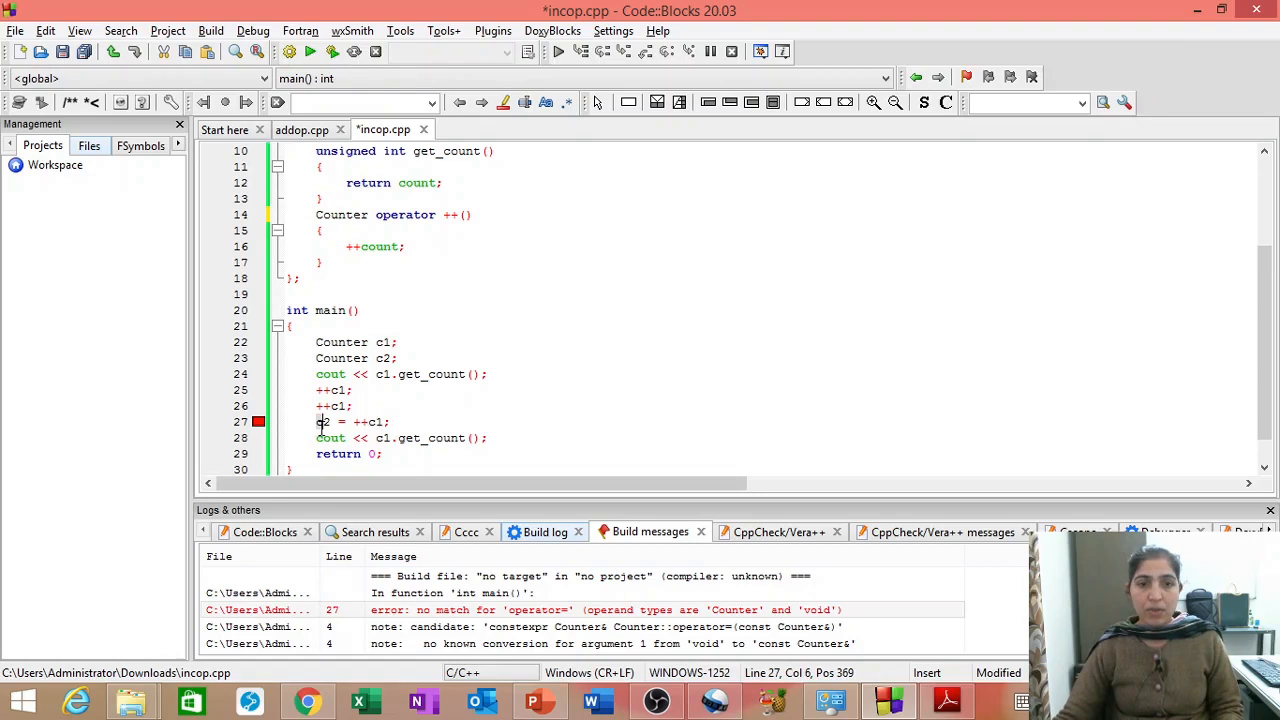
left_click(324, 420)
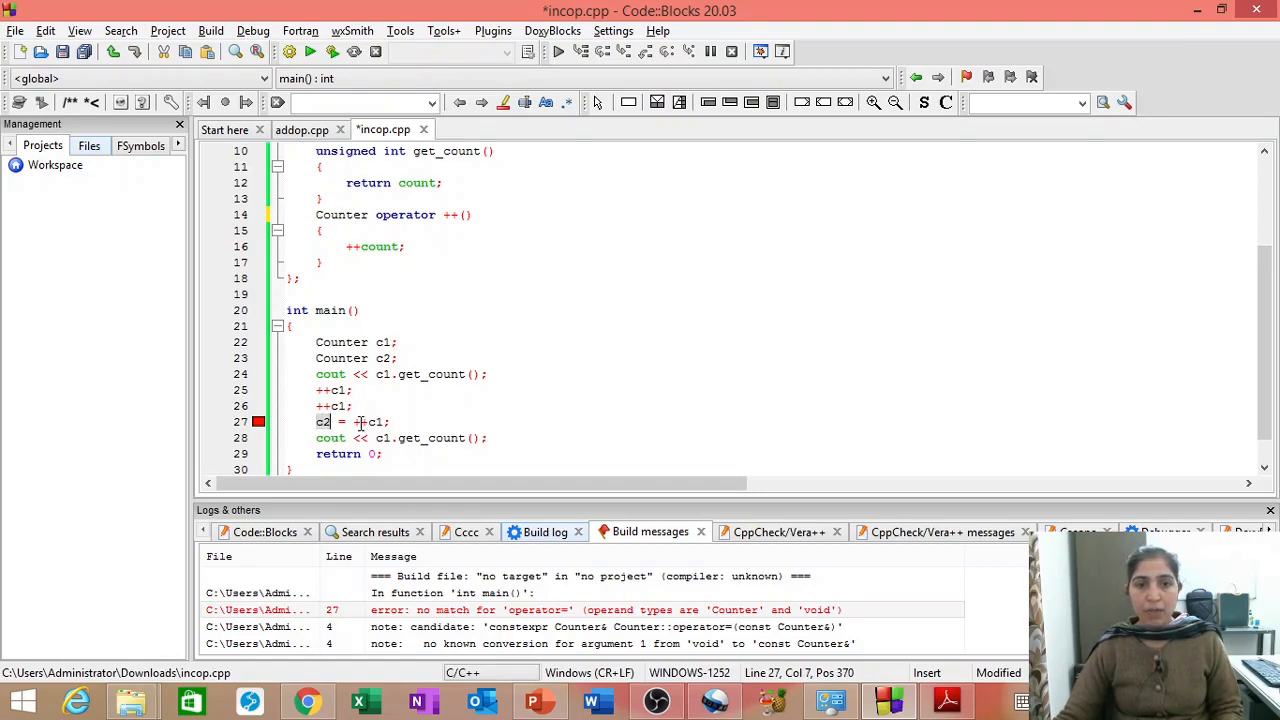
type("+")
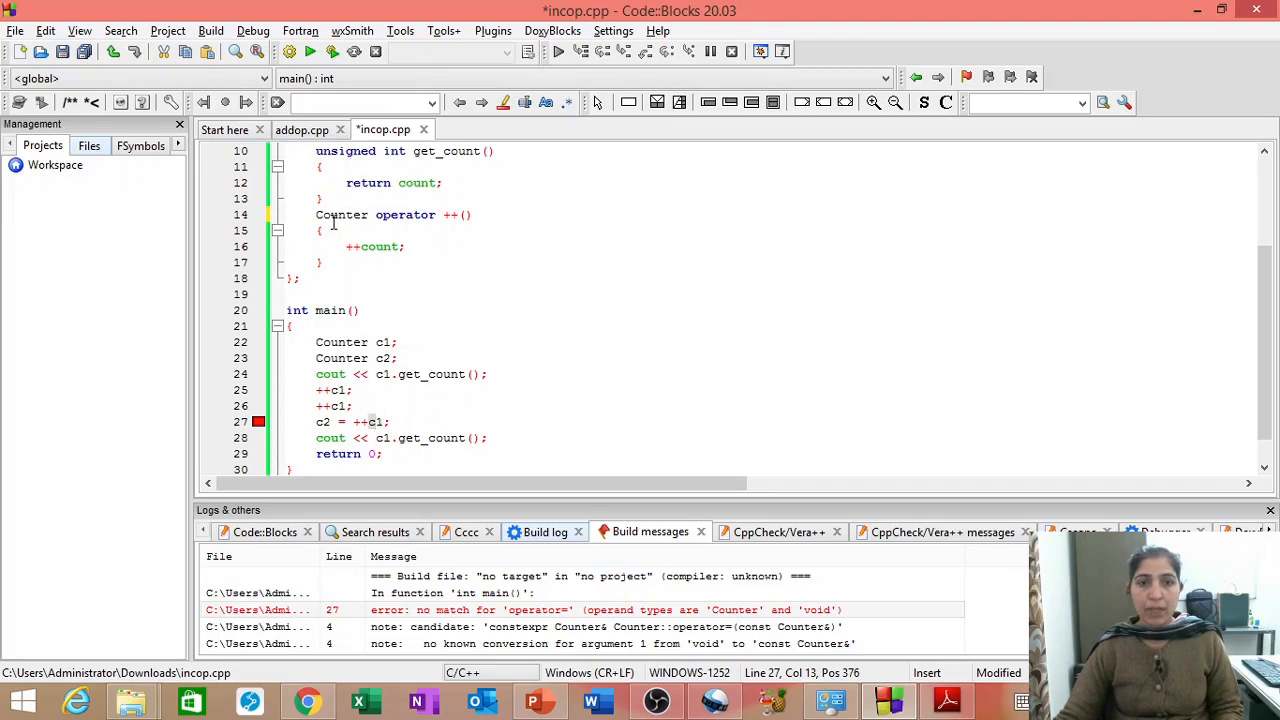
left_click(428, 246)
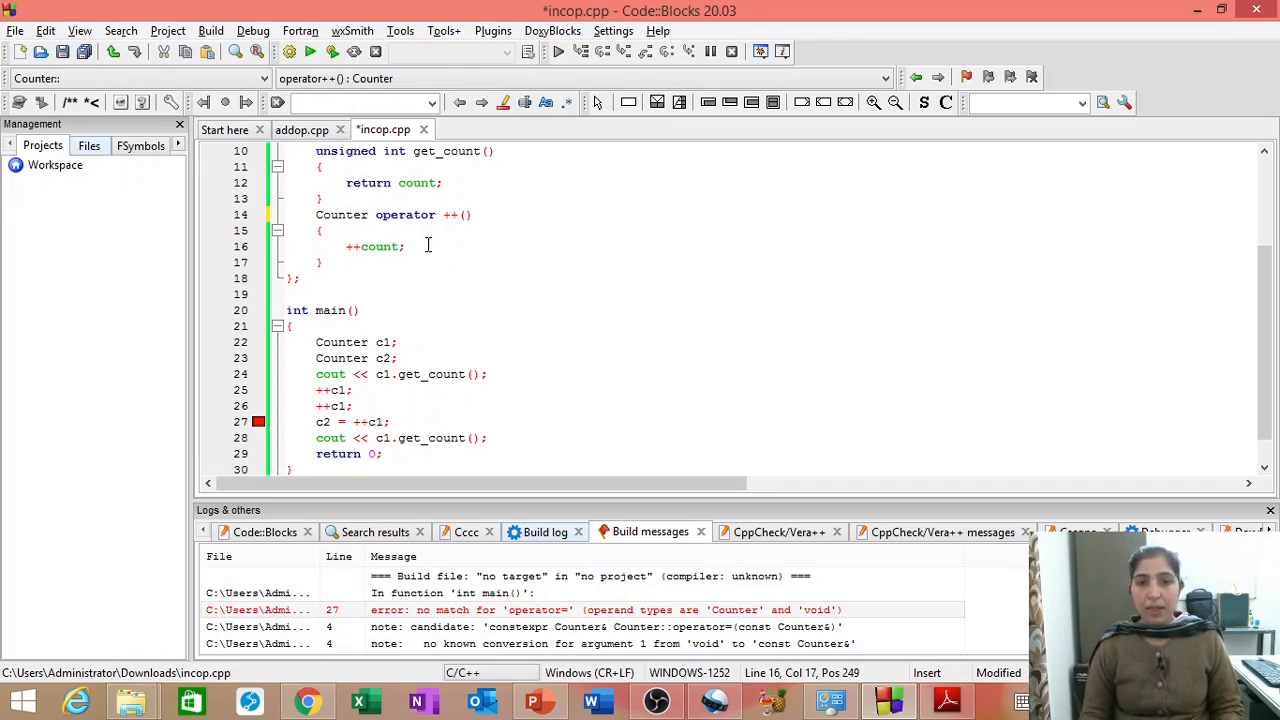
Inside operator++, create a temporary Counter t and copy count into t.count.
type("Counter")
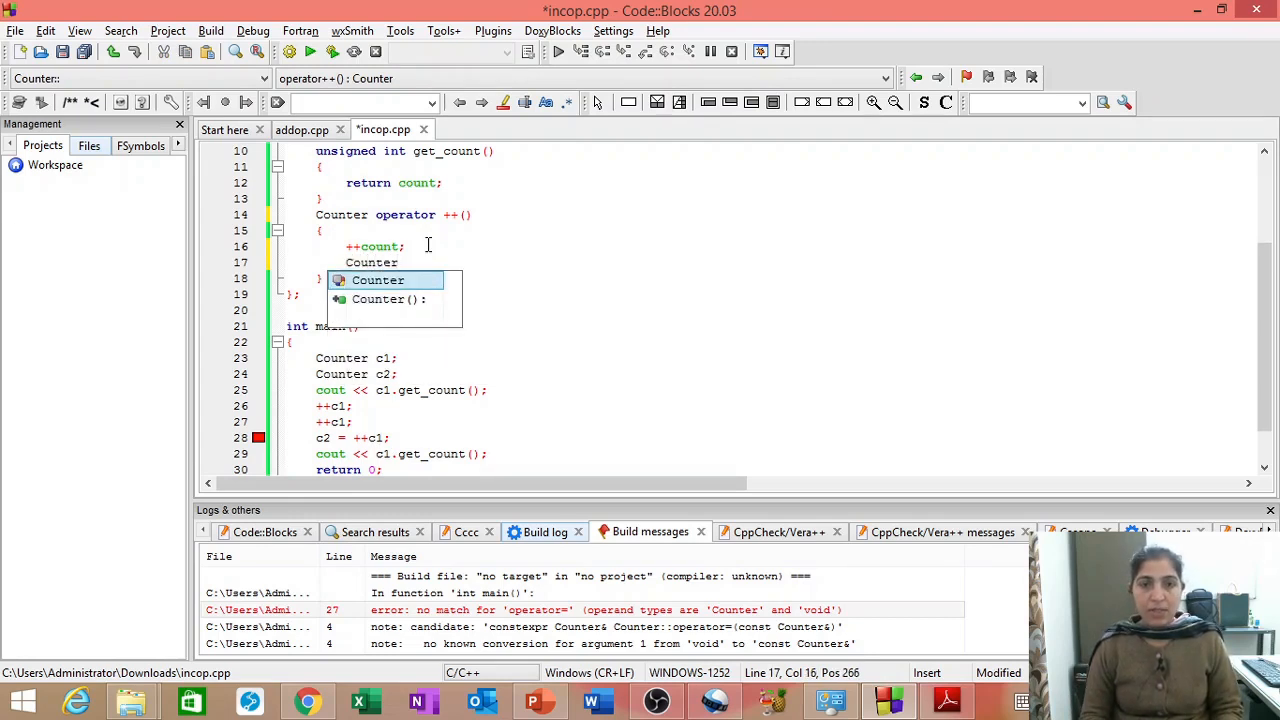
type("t")
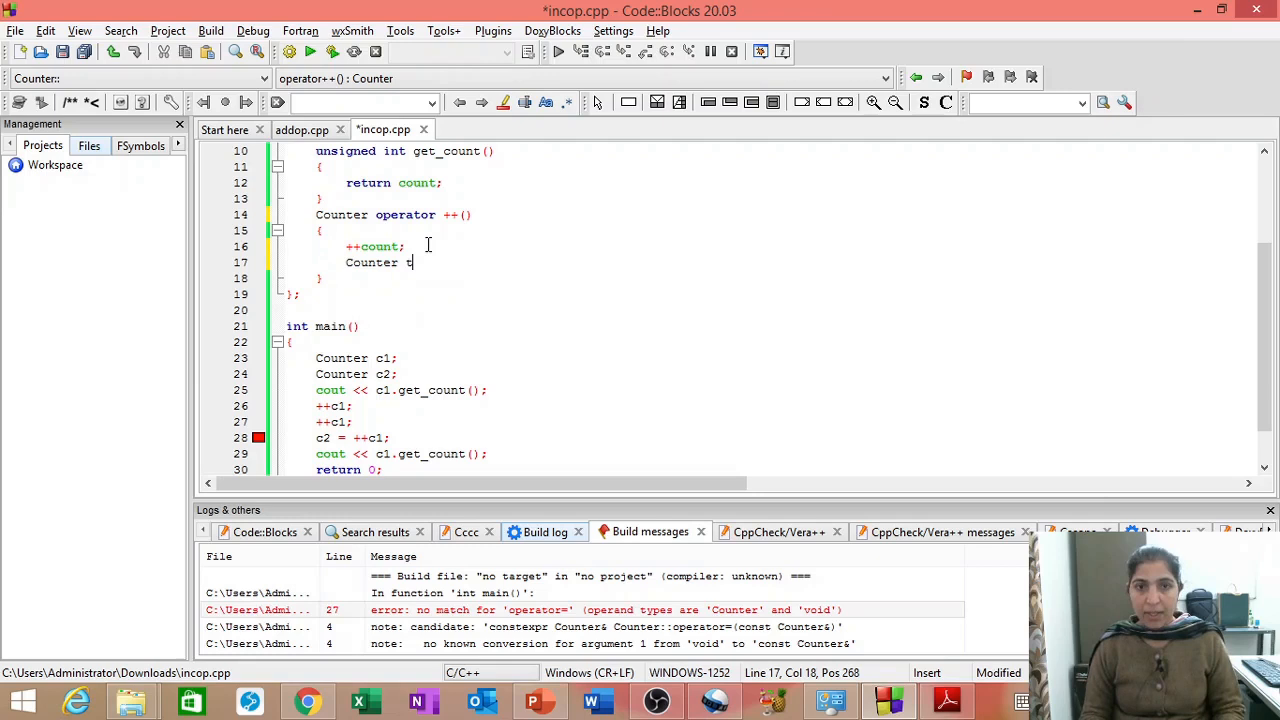
type(";")
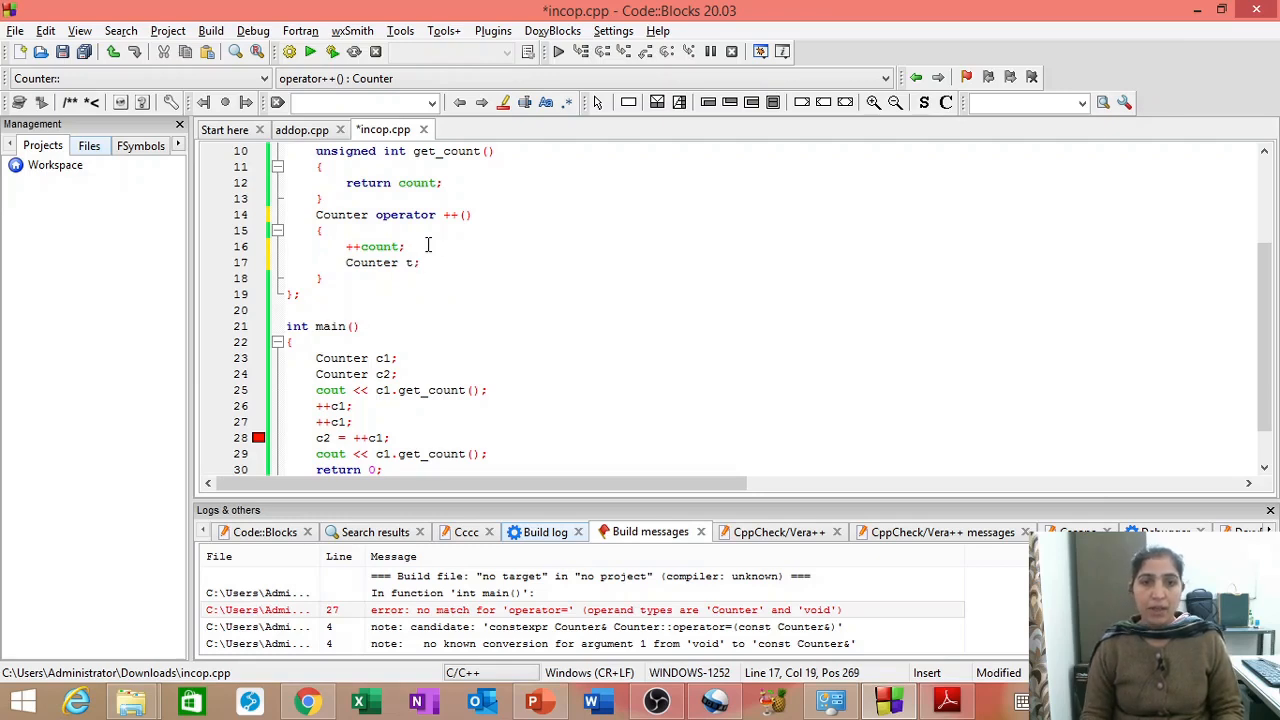
type("t")
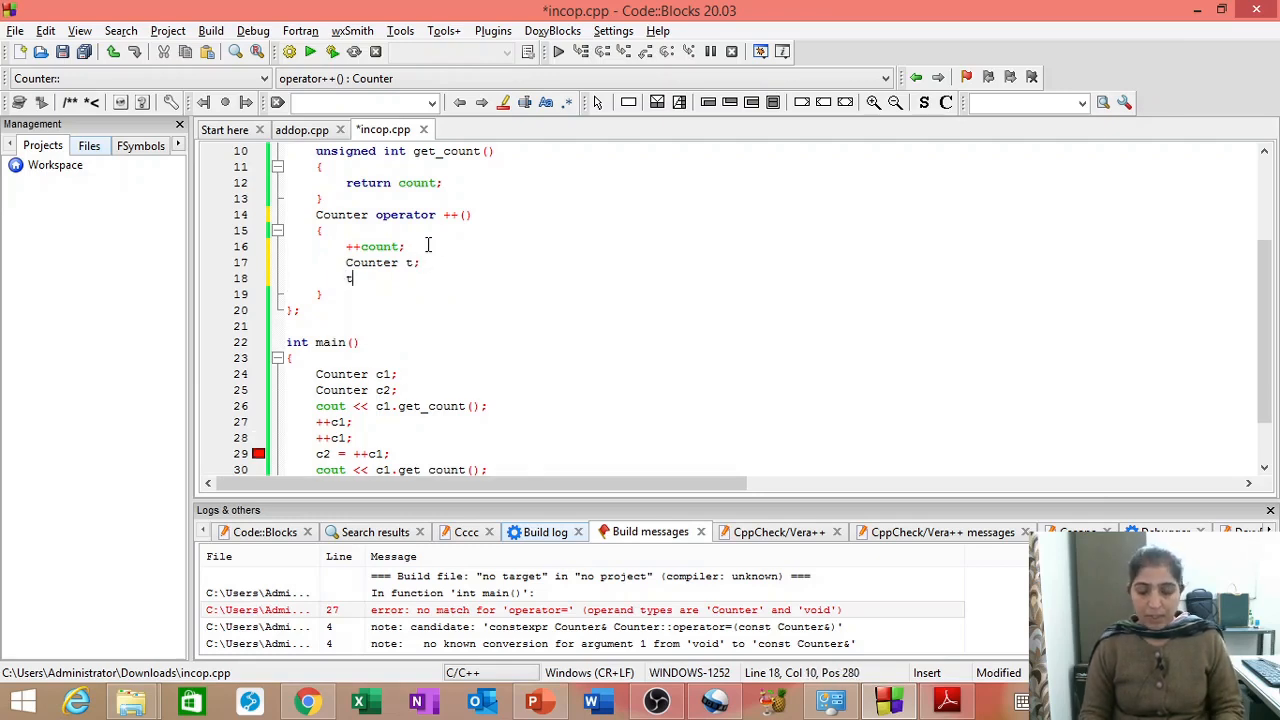
type(".")
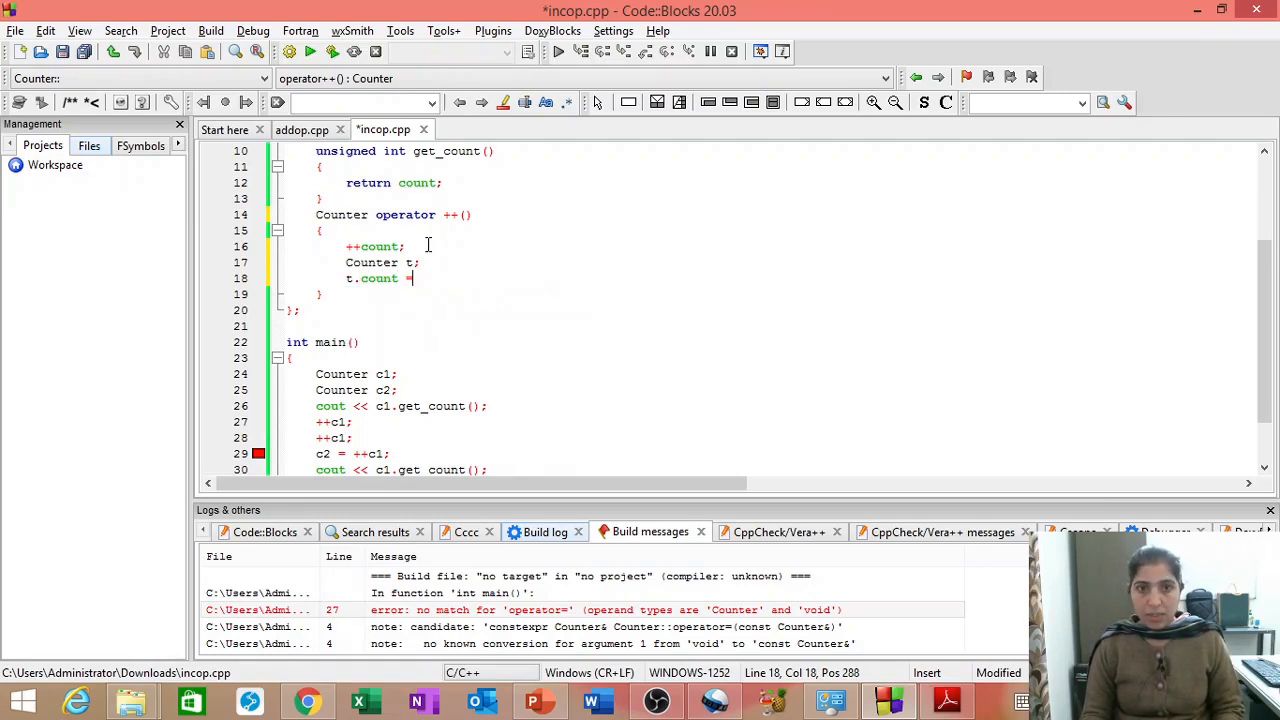
type("count;")
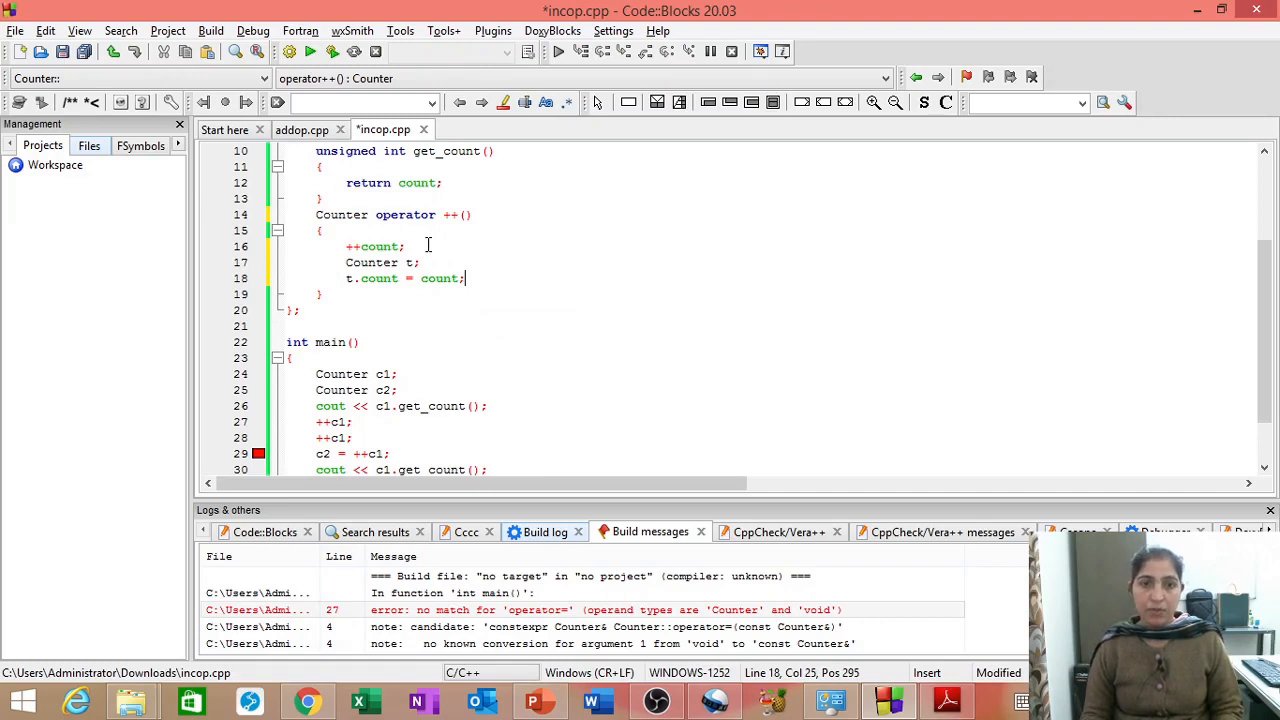
Add return t; and walk through the rewritten operator lines.
key("Return")
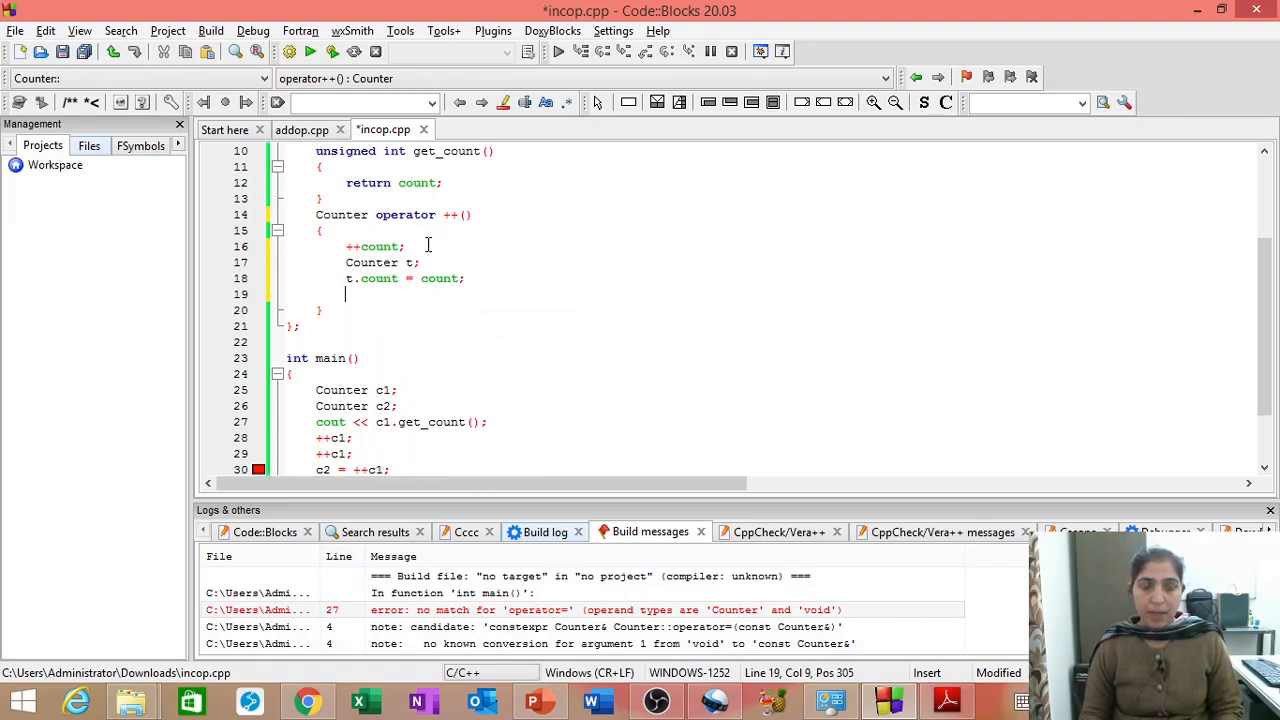
type("return")
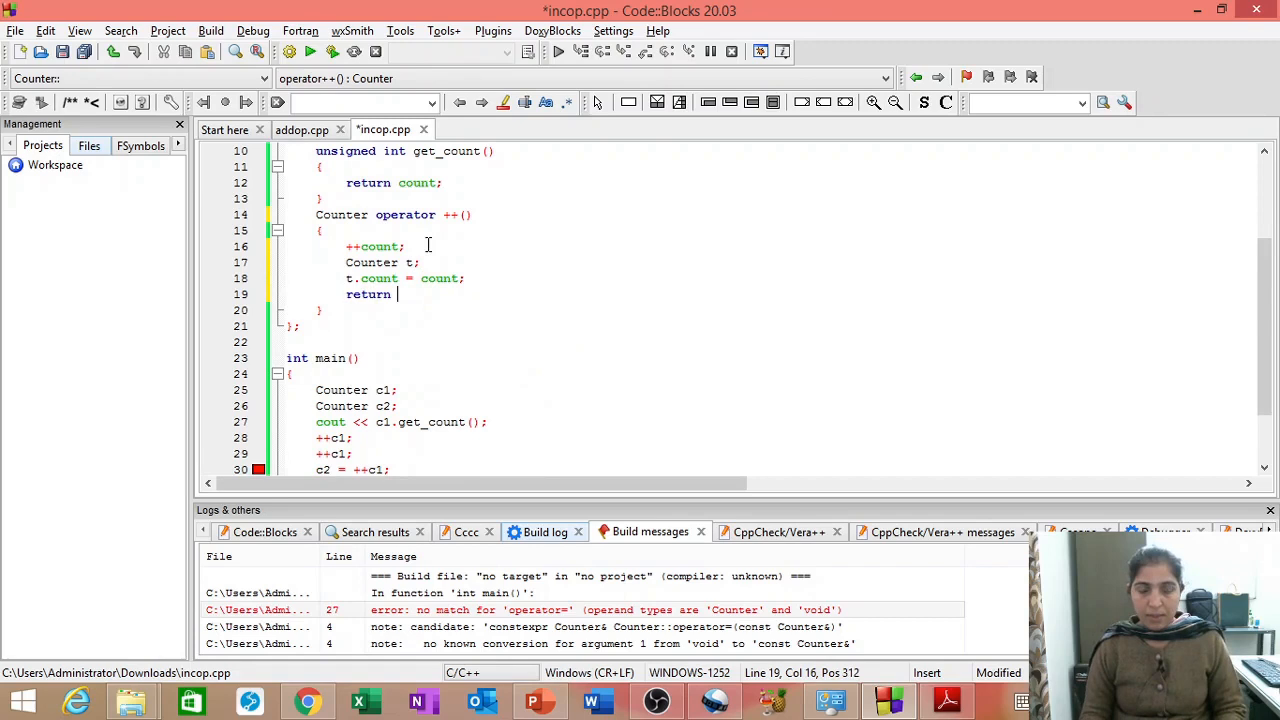
type("t;")
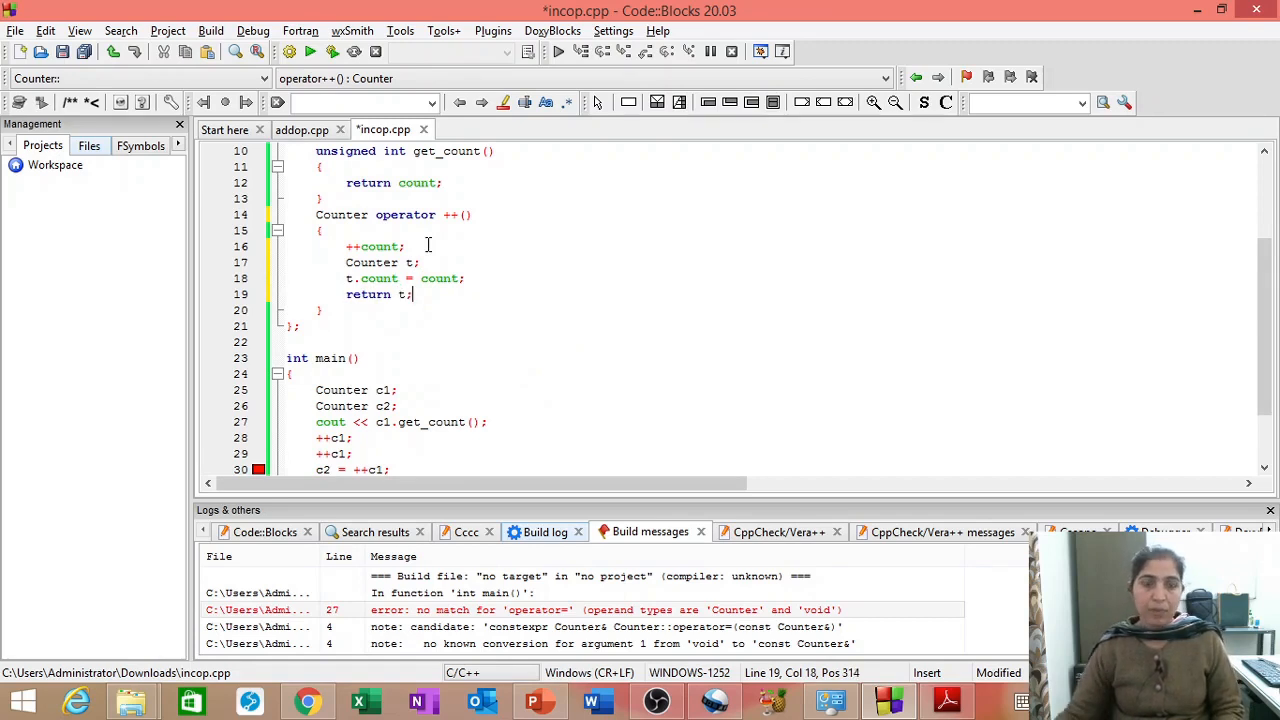
scroll("down", 3)
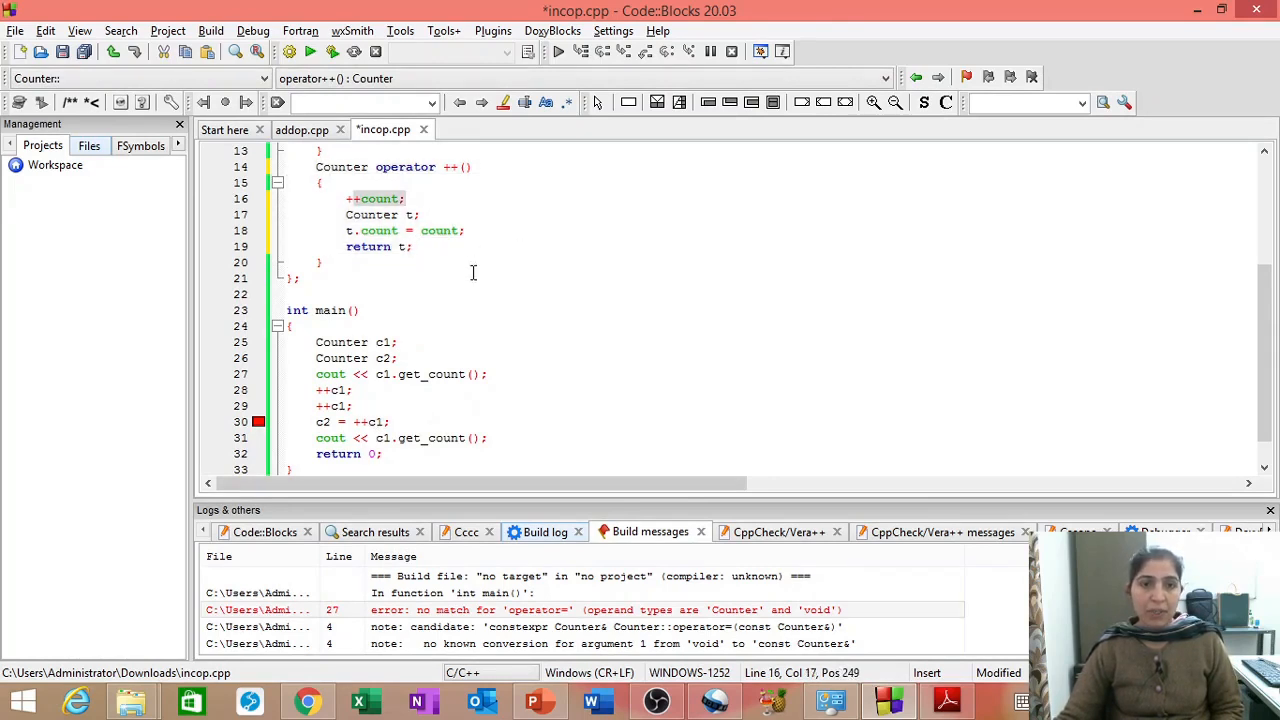
left_click(372, 214)
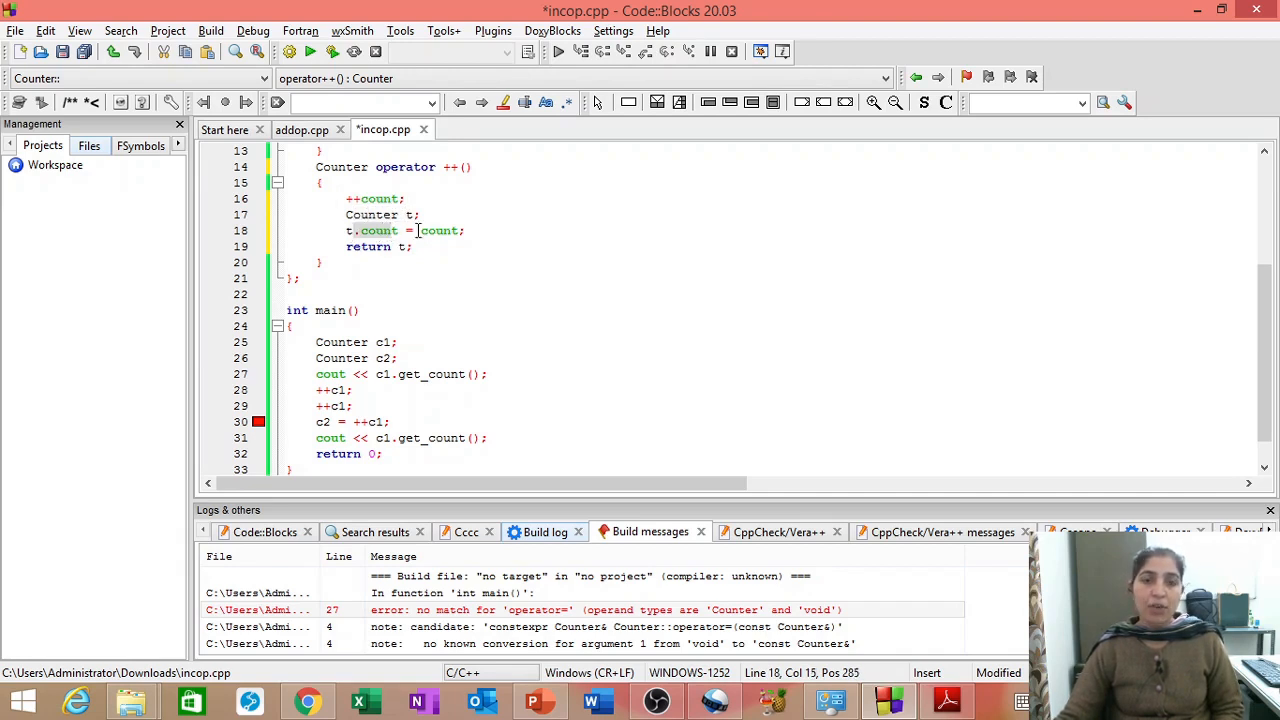
double_click(440, 230)
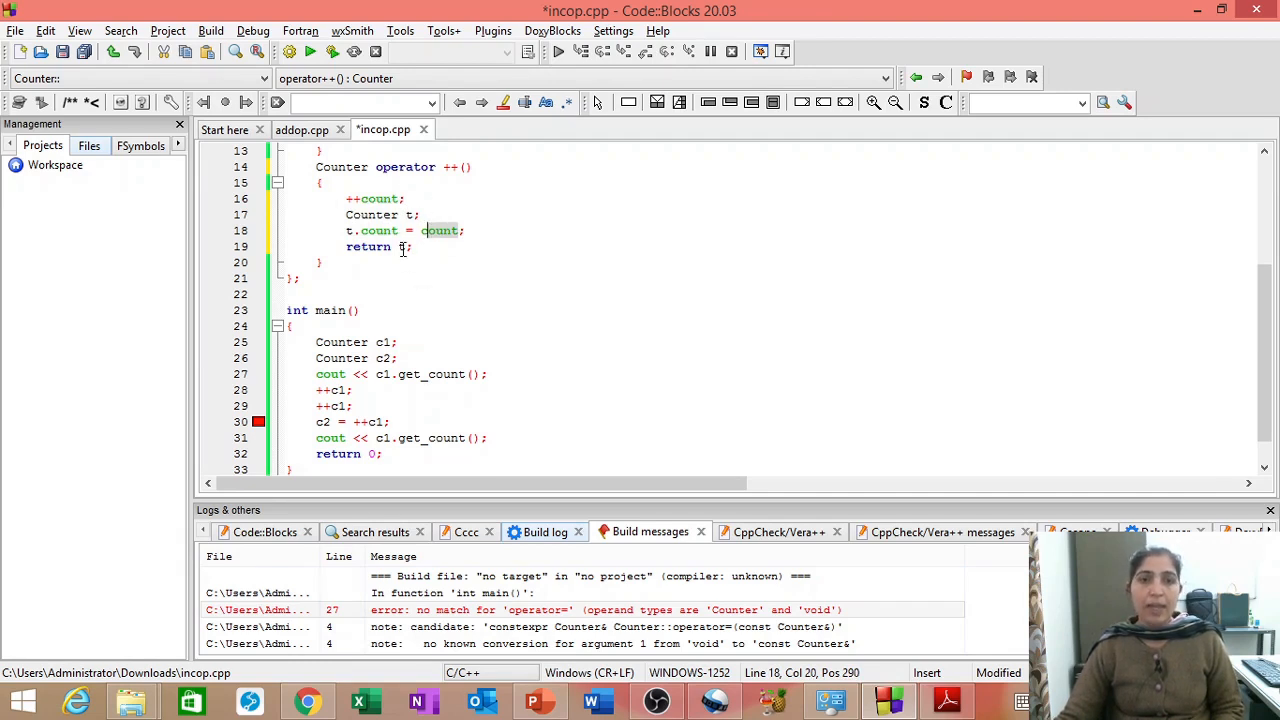
left_click(348, 246)
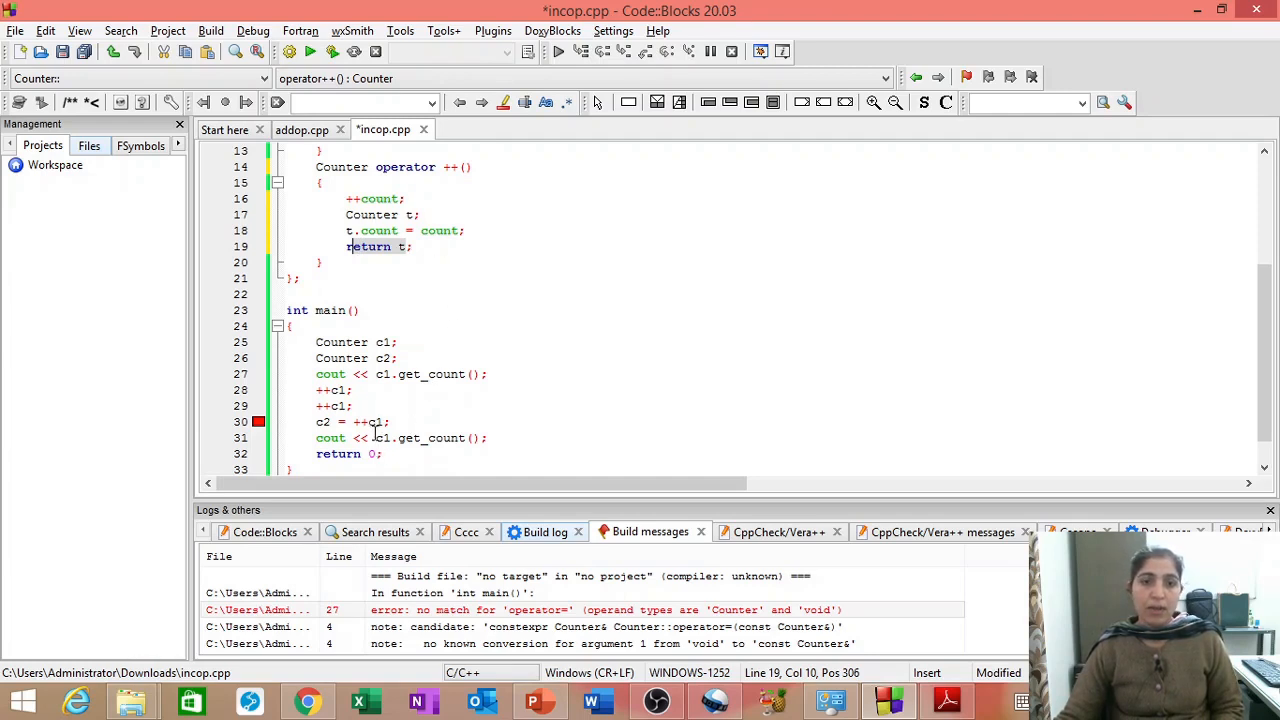
left_click(488, 438)
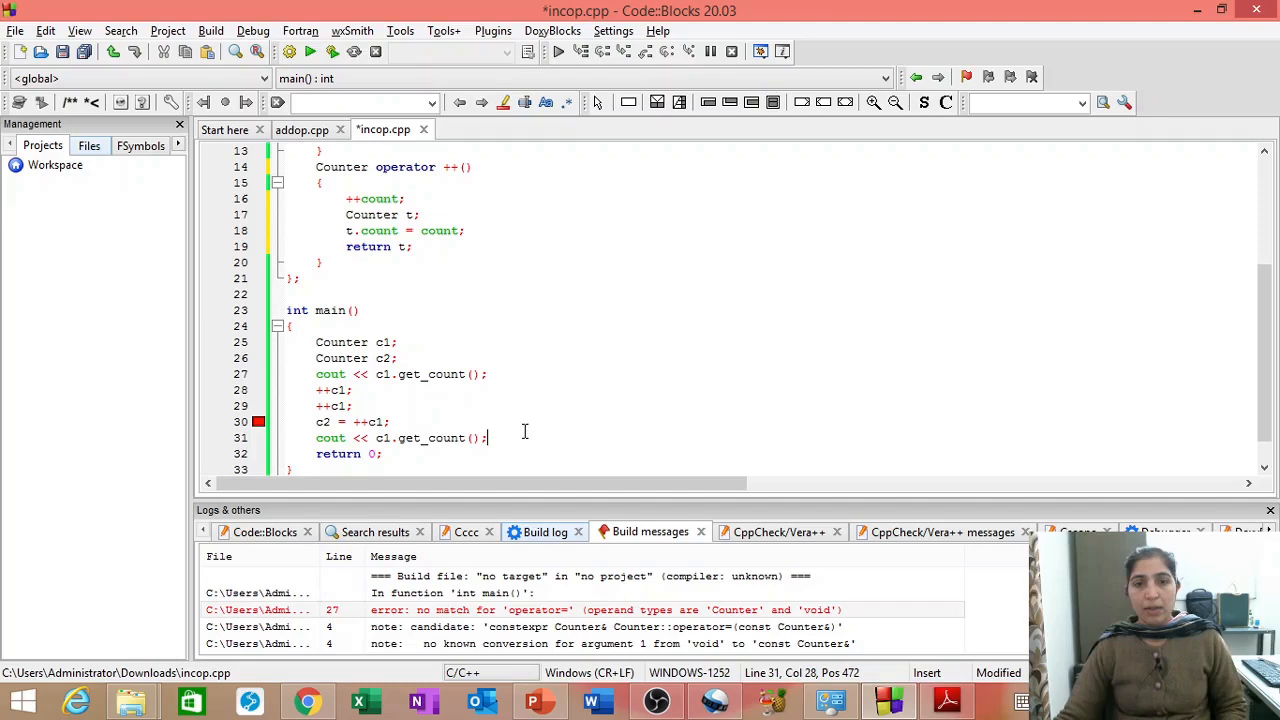
Print c2's count with cout << c2.get_count(); after c1's output line.
key("Return")
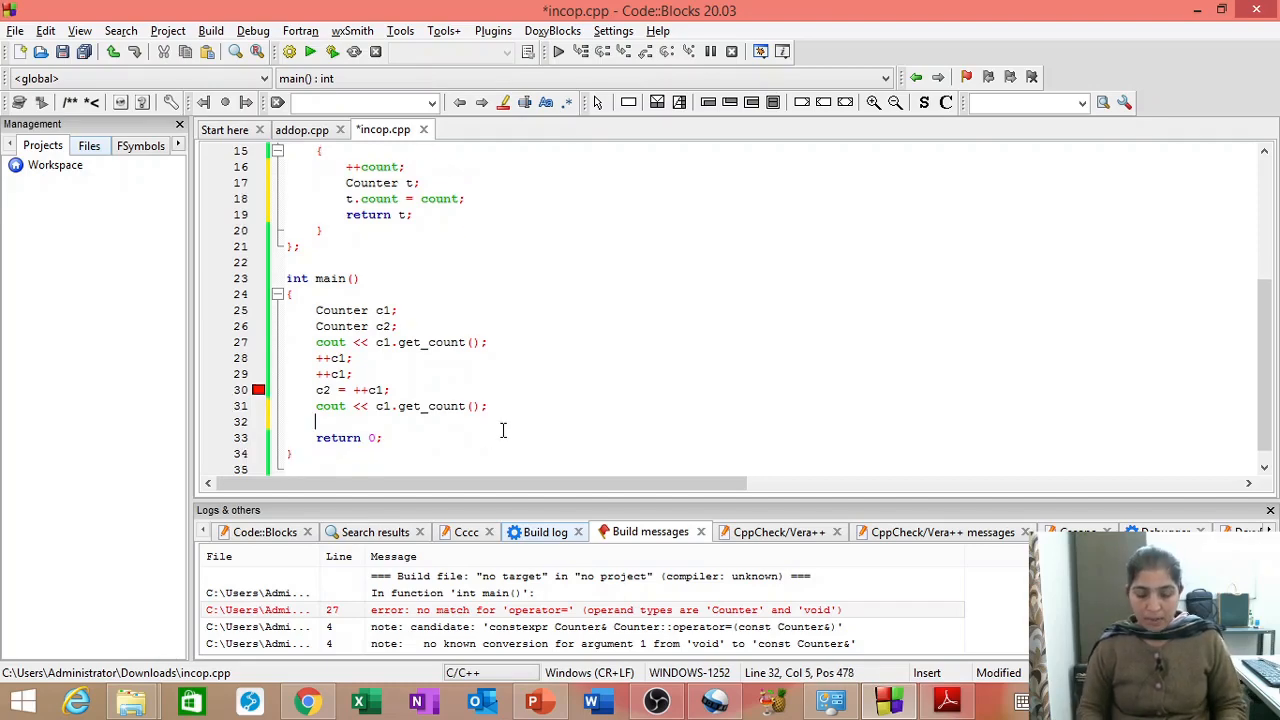
type("cout <<")
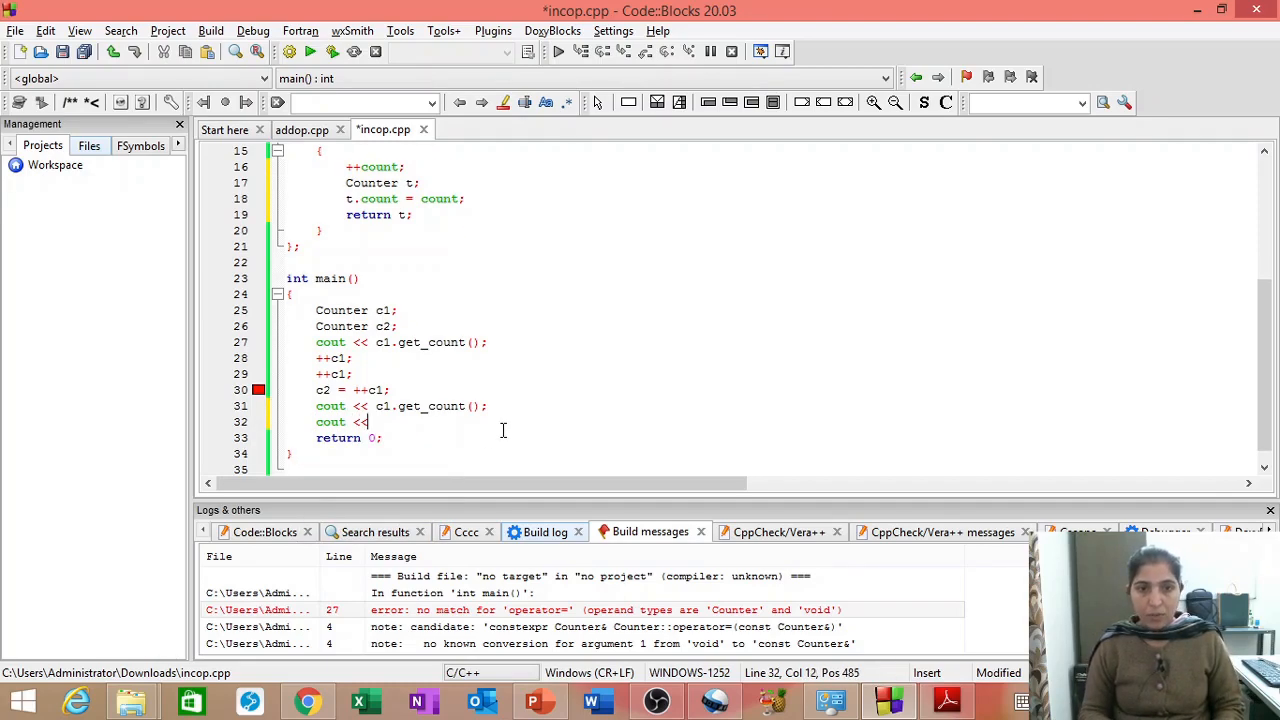
type("c2")
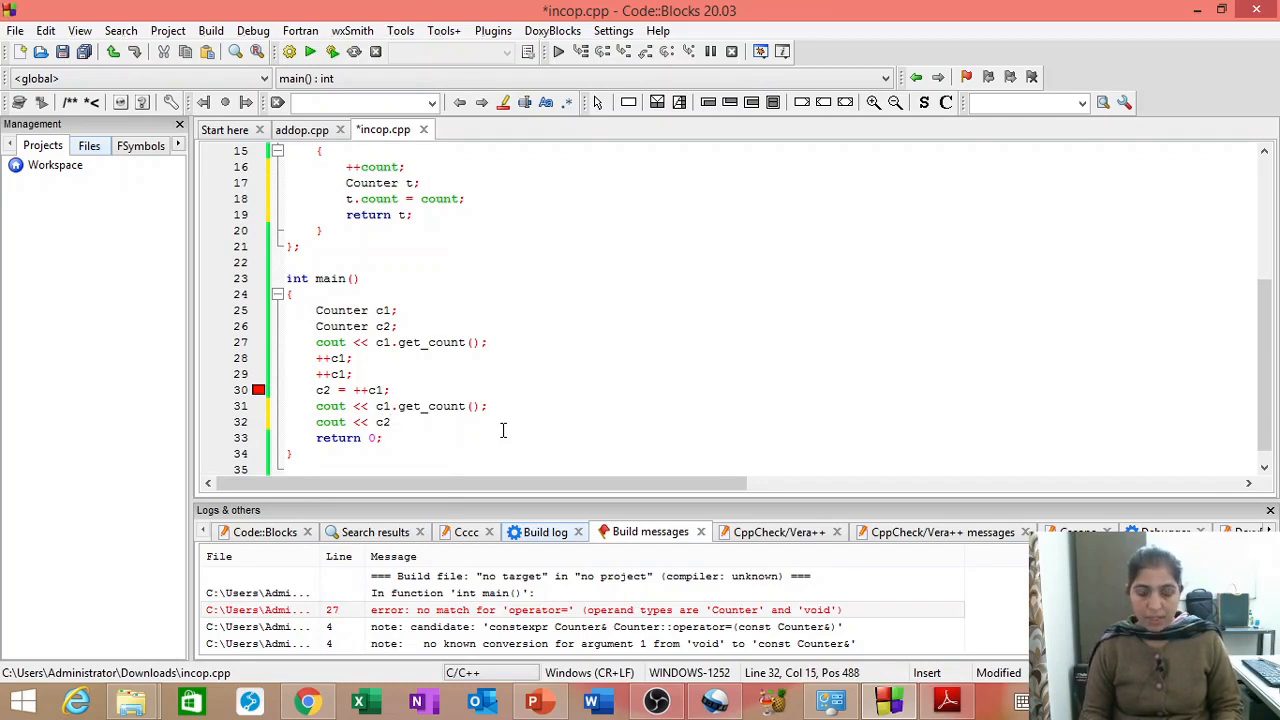
type(".")
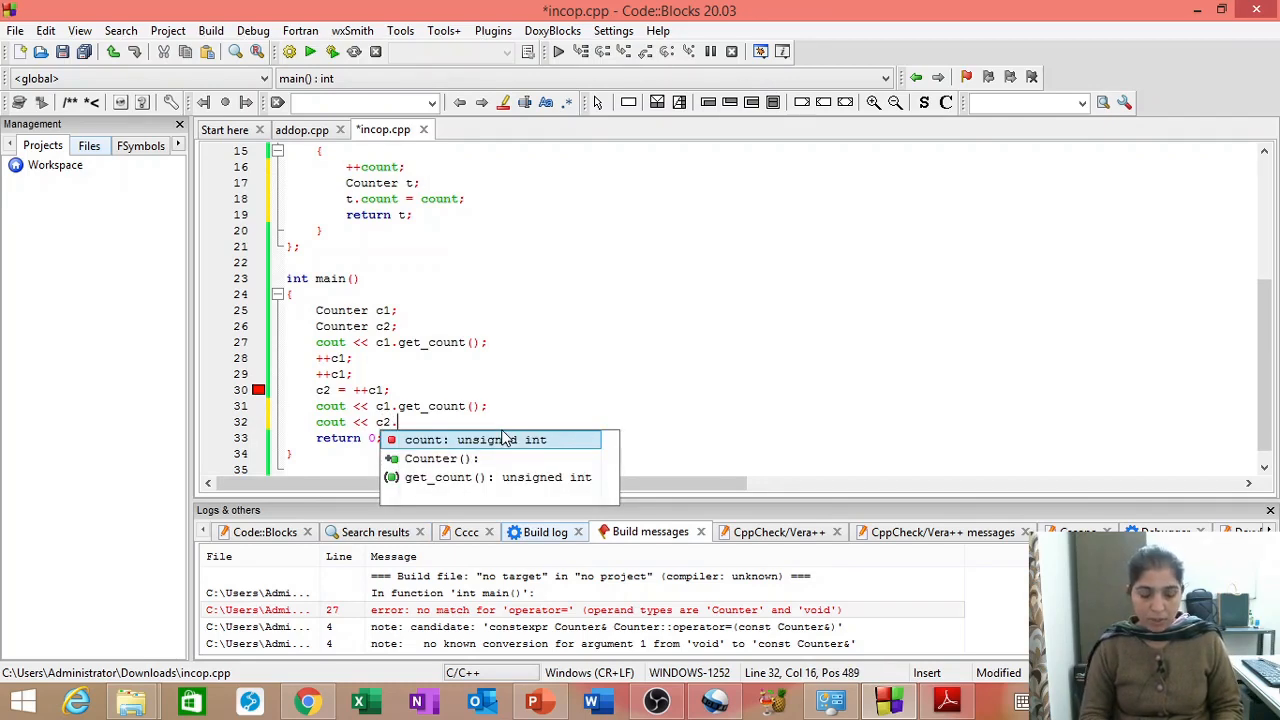
type("get_count(")
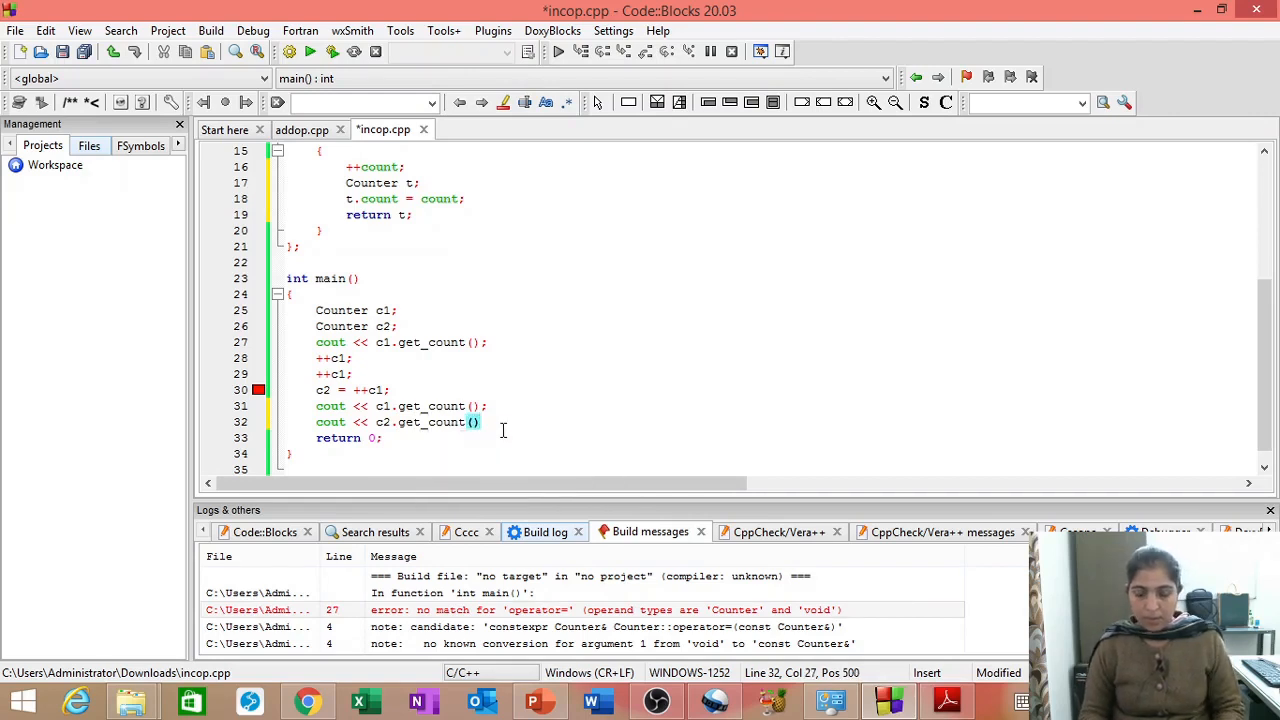
left_click(388, 310)
type(" //0")
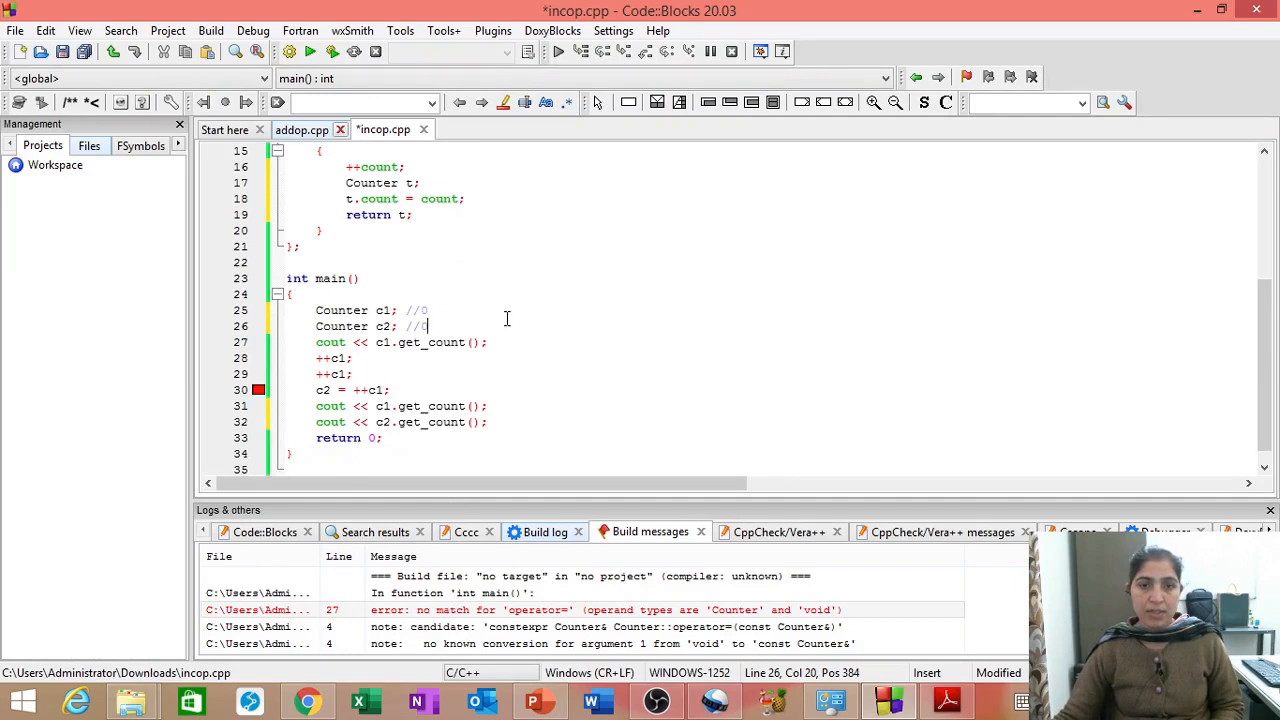
Comment the first count output as //0 and start a // comment after the first ++c1.
scroll("down", 3)
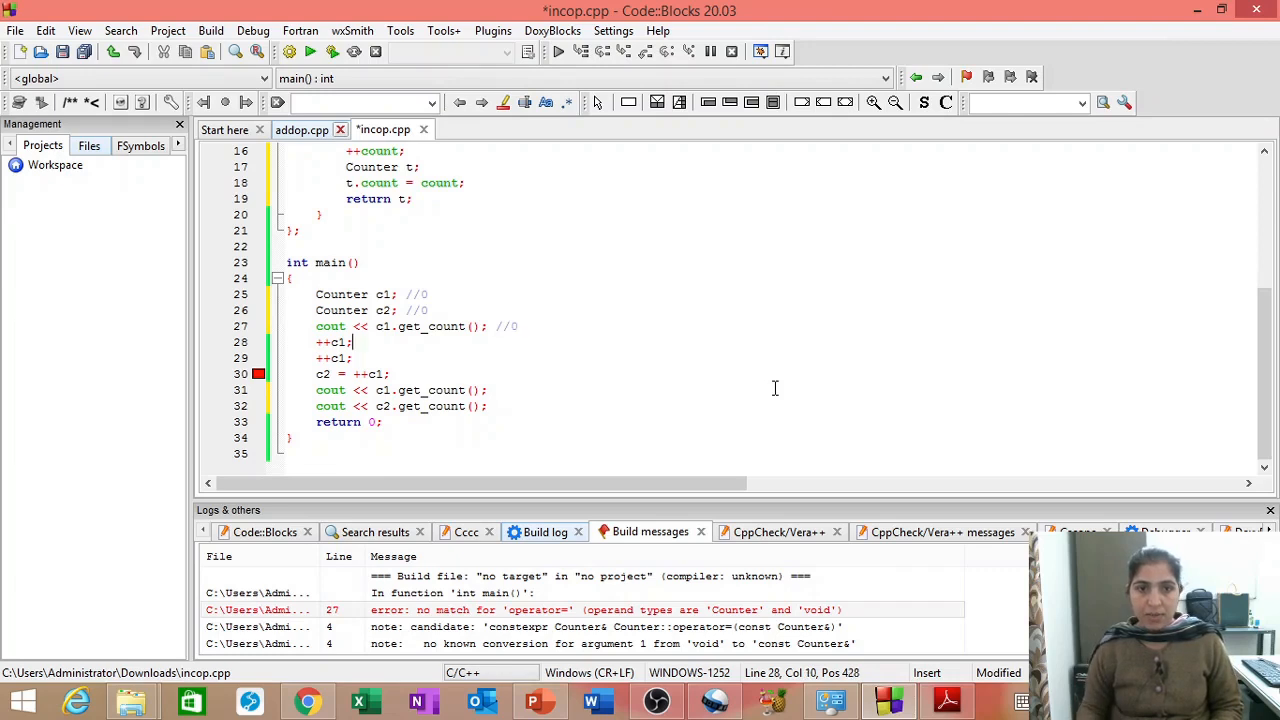
type("//")
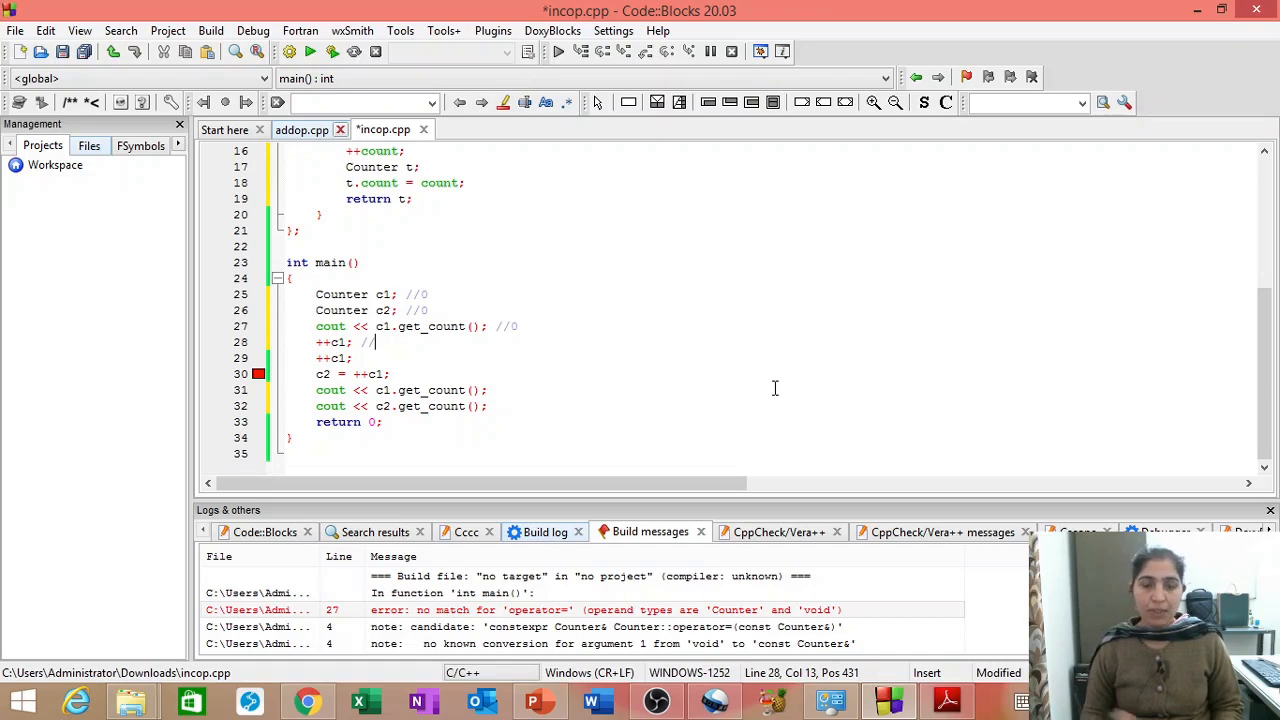
scroll("up", 3)
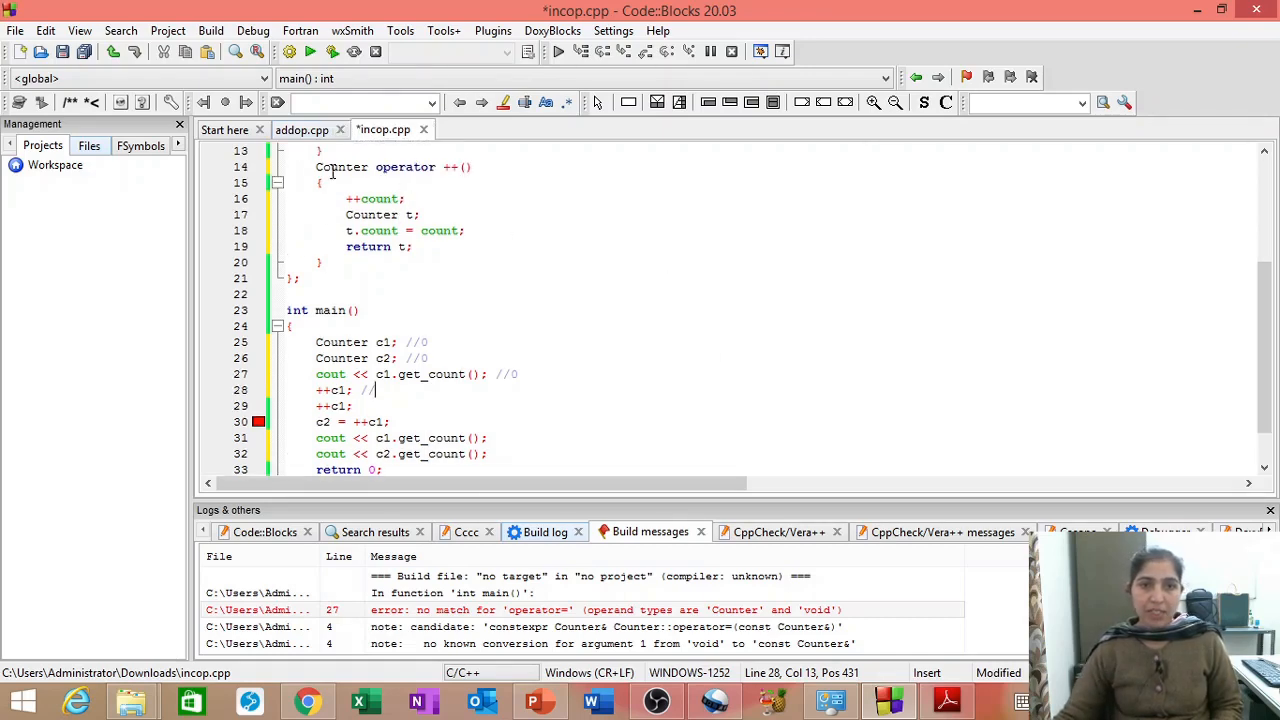
Build and run incop.cpp with 0 errors, printing 0, 3, 3 in the console.
left_click(332, 52)
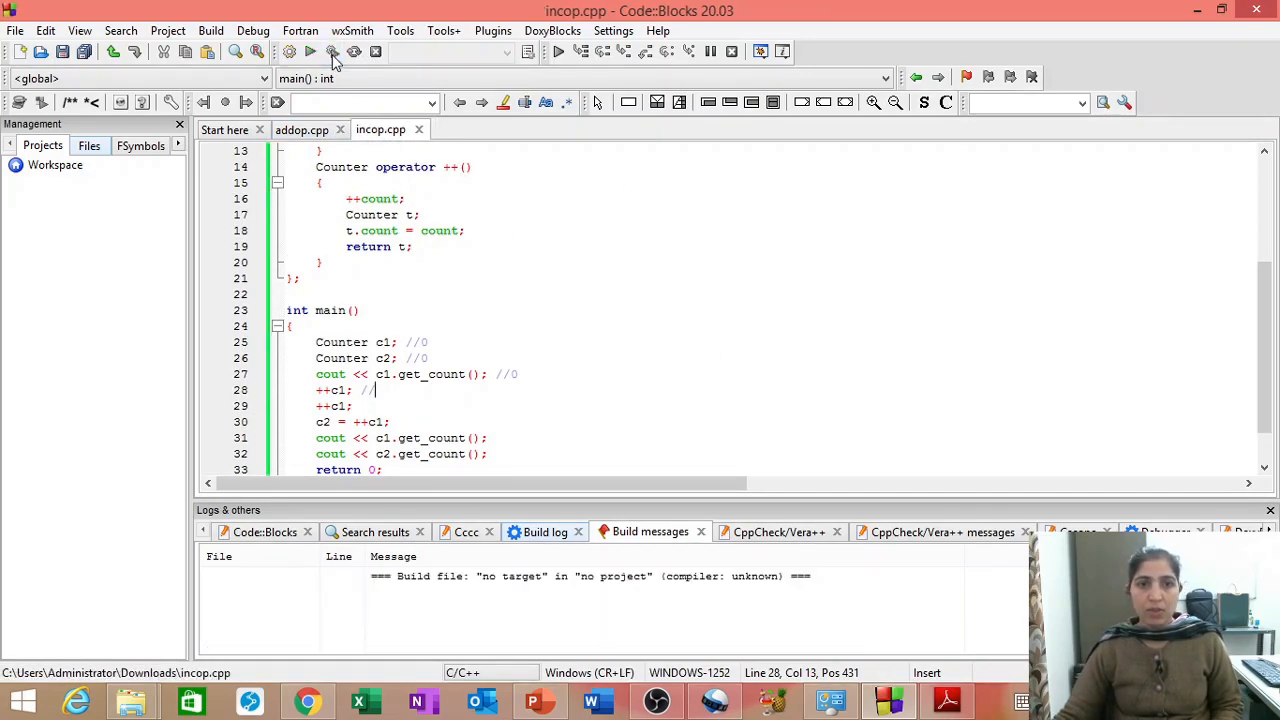
left_click(332, 52)
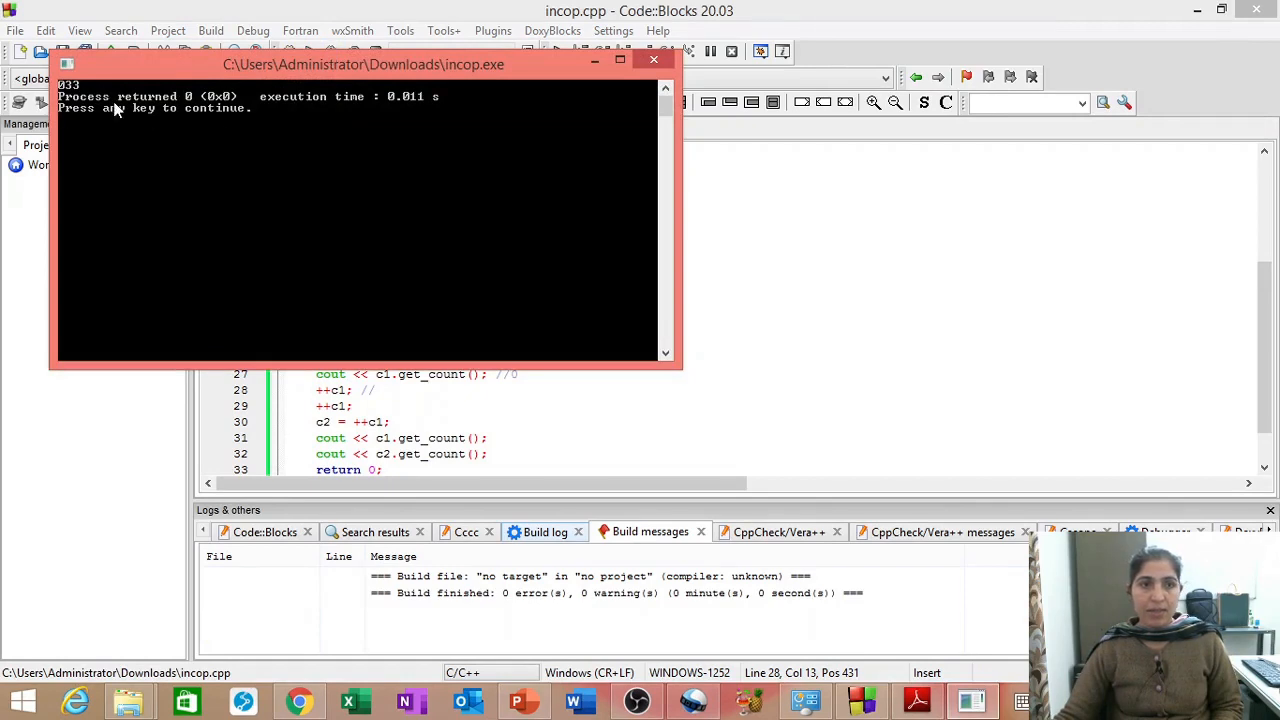
mouse_move(176, 148)
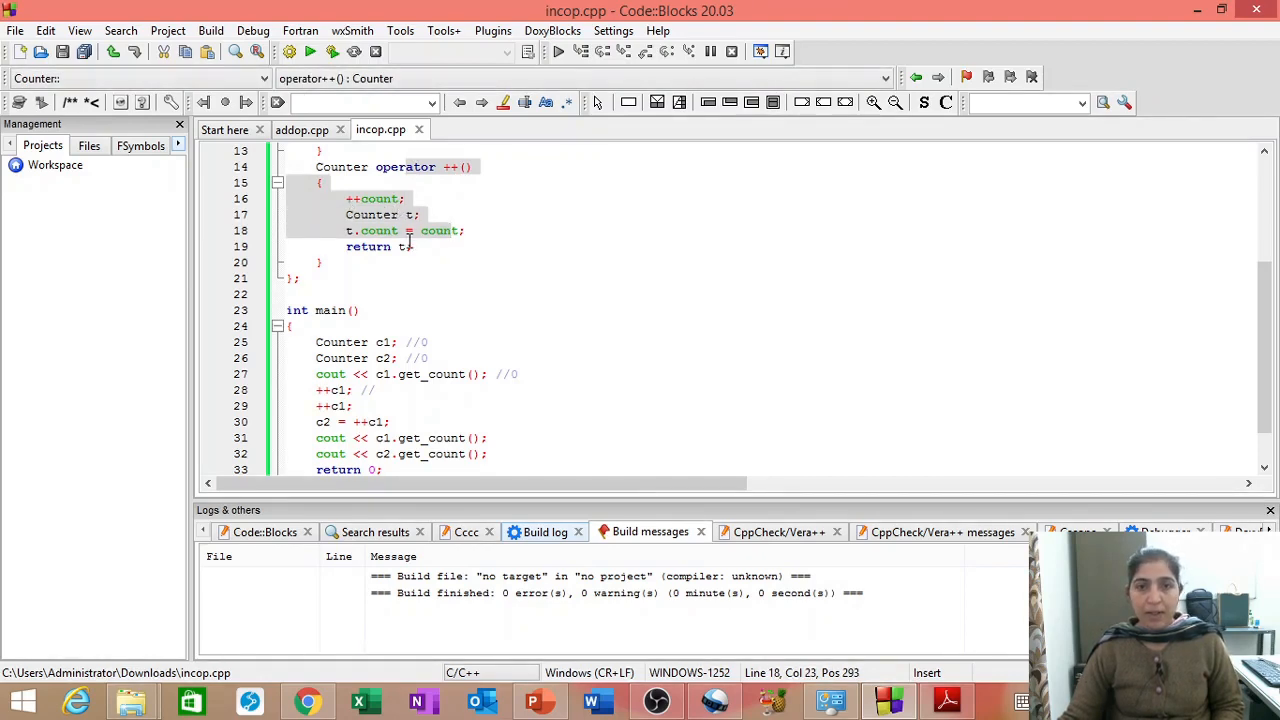
left_click(404, 246)
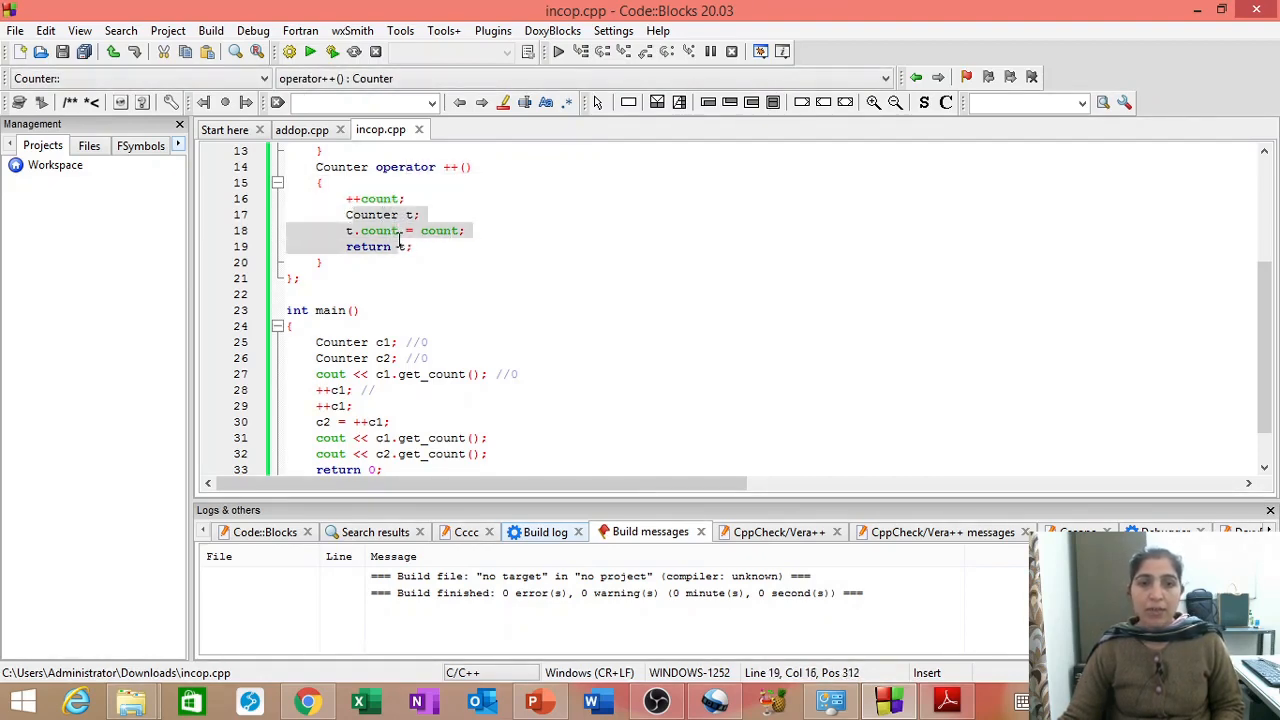
mouse_move(378, 252)
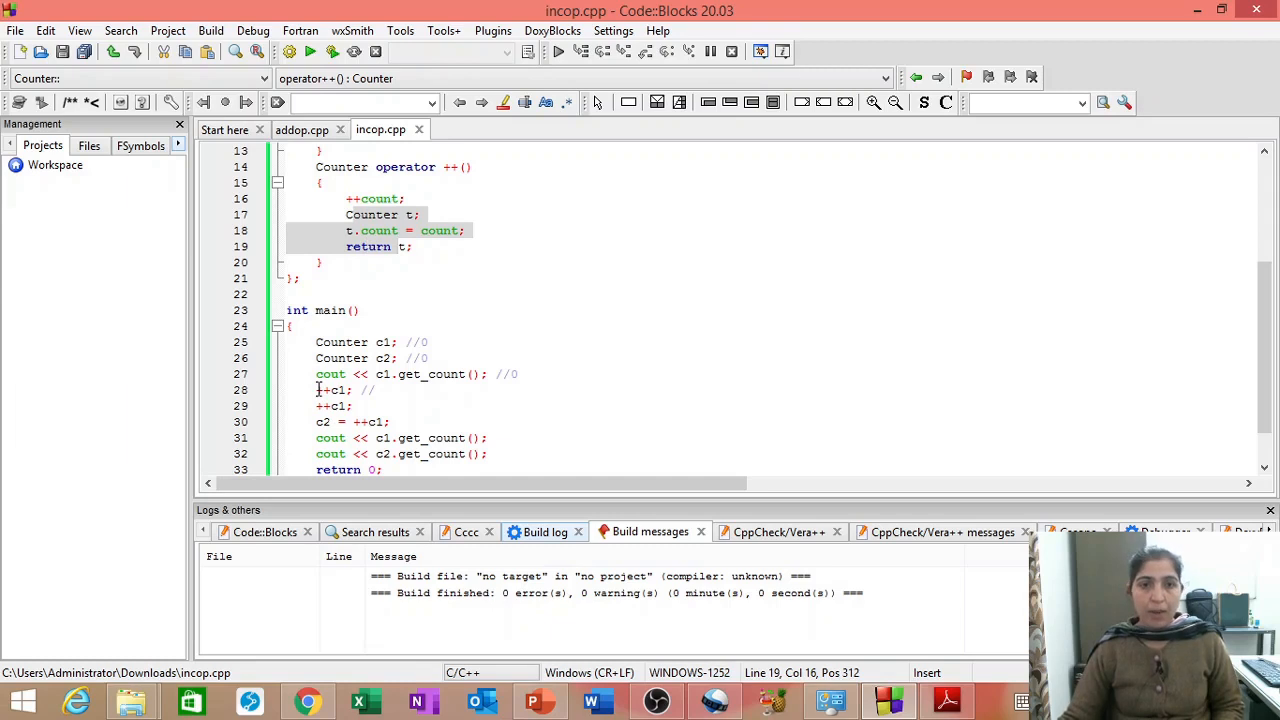
left_click(336, 390)
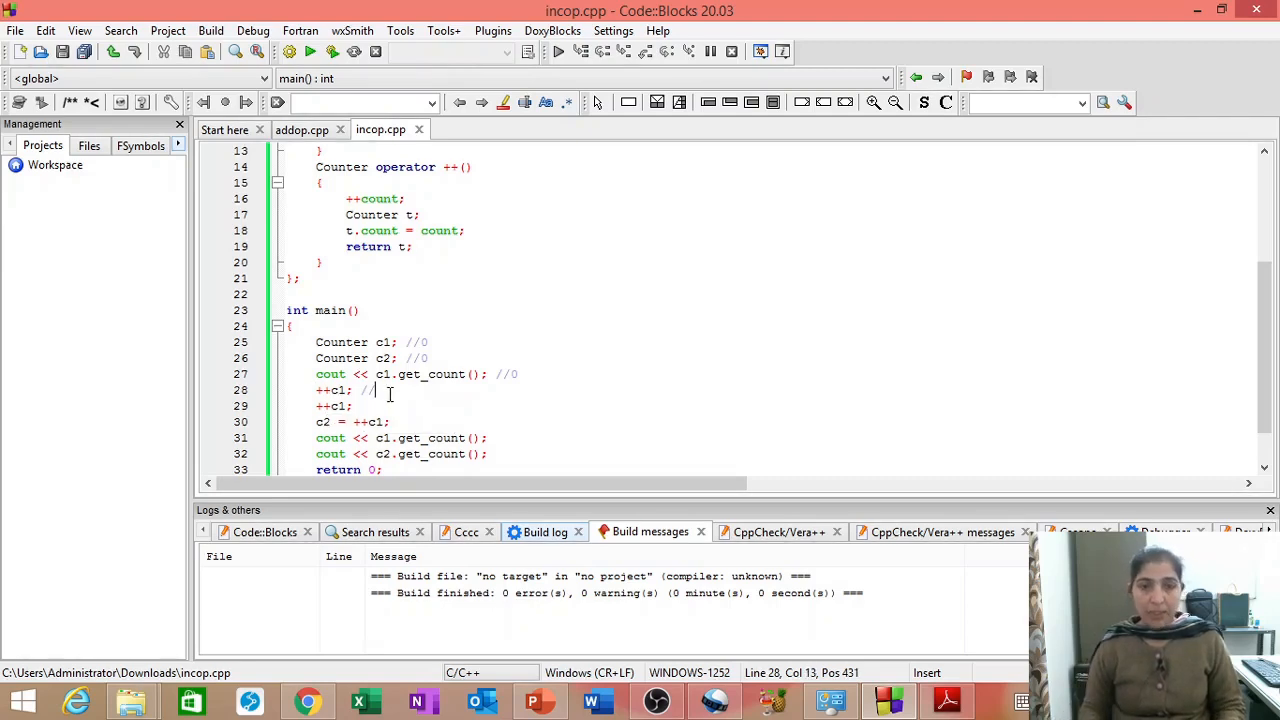
Comment the two ++c1 lines as //1, //2 and c2 = ++c1 as //3.
type("1")
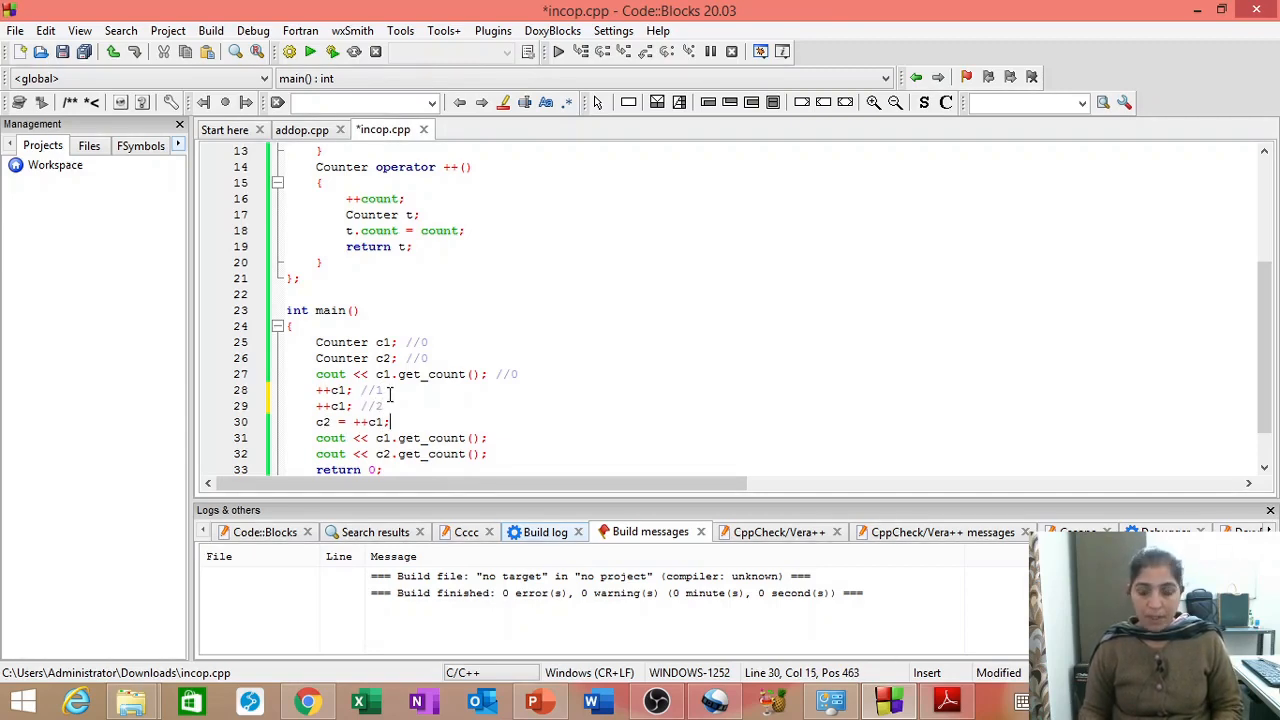
type("//")
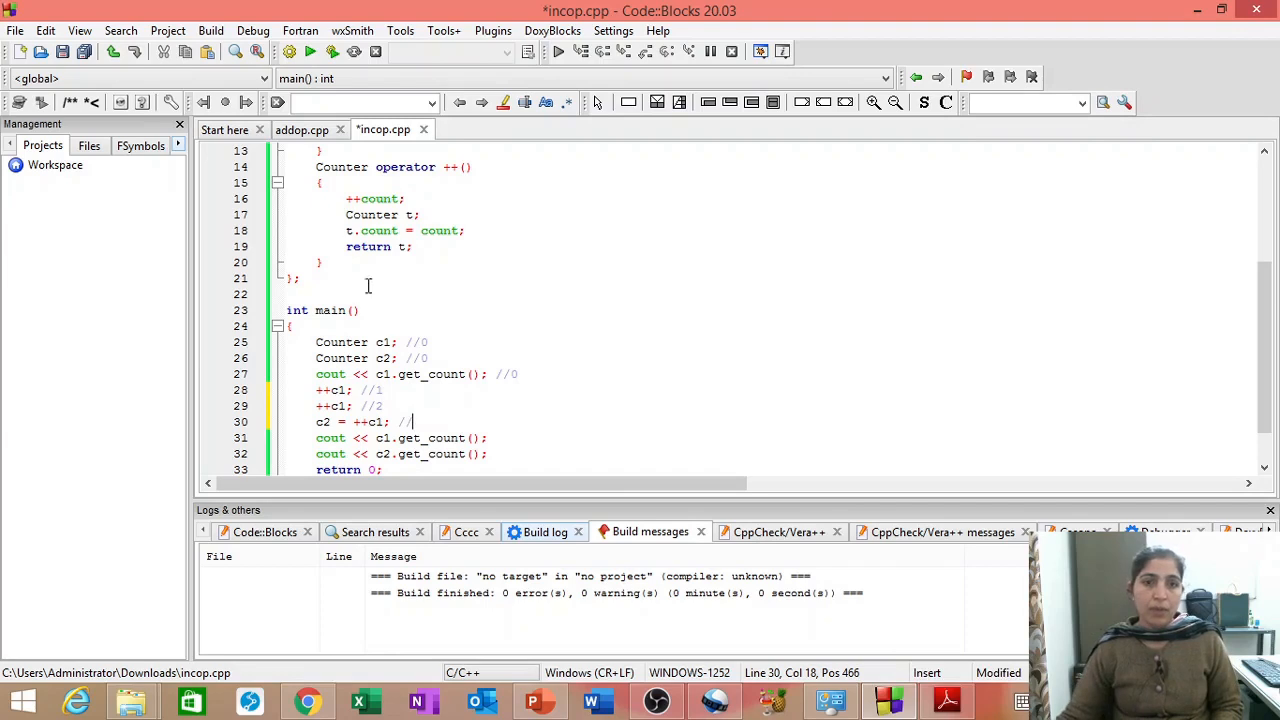
type("3")
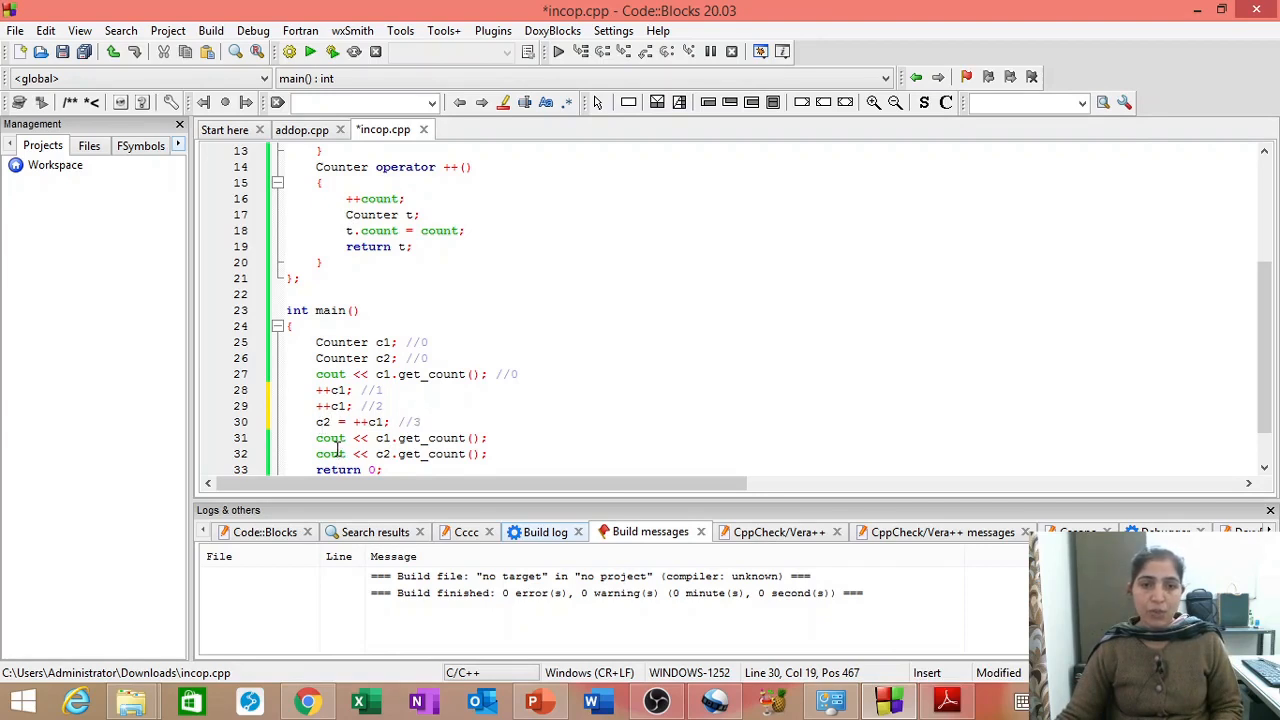
Comment both final count output lines as //3.
left_click(476, 438)
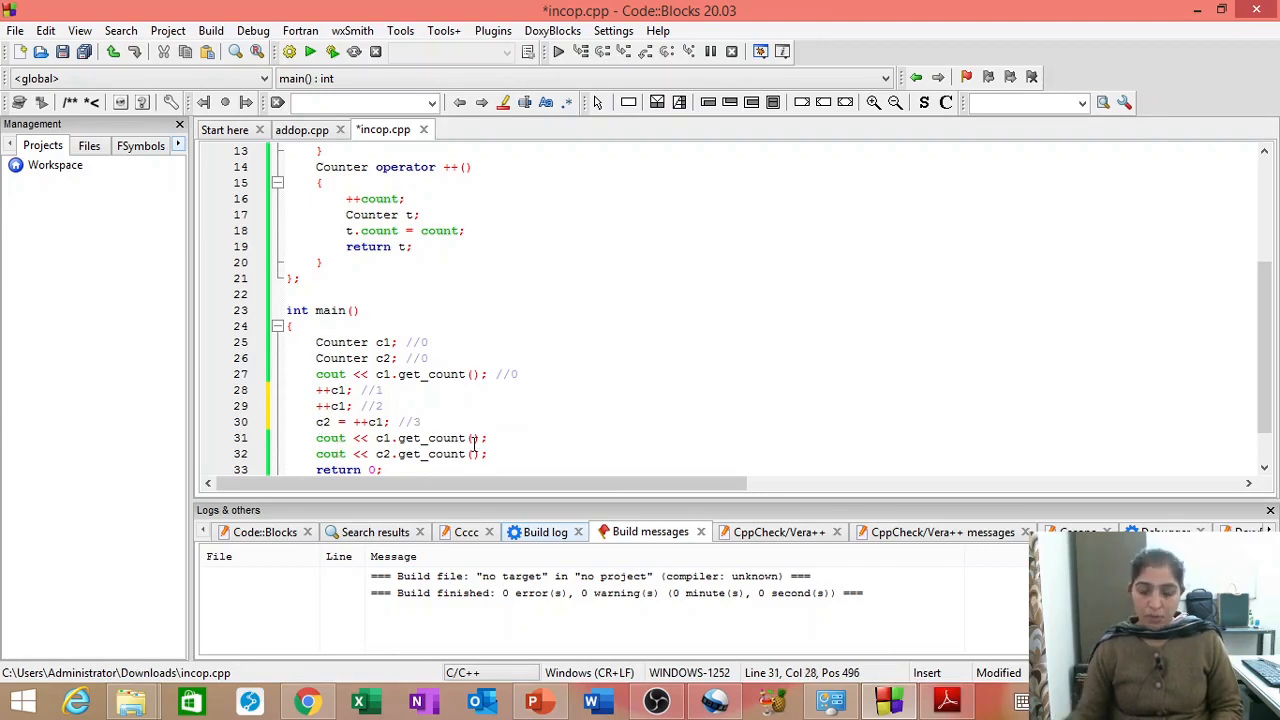
type("//")
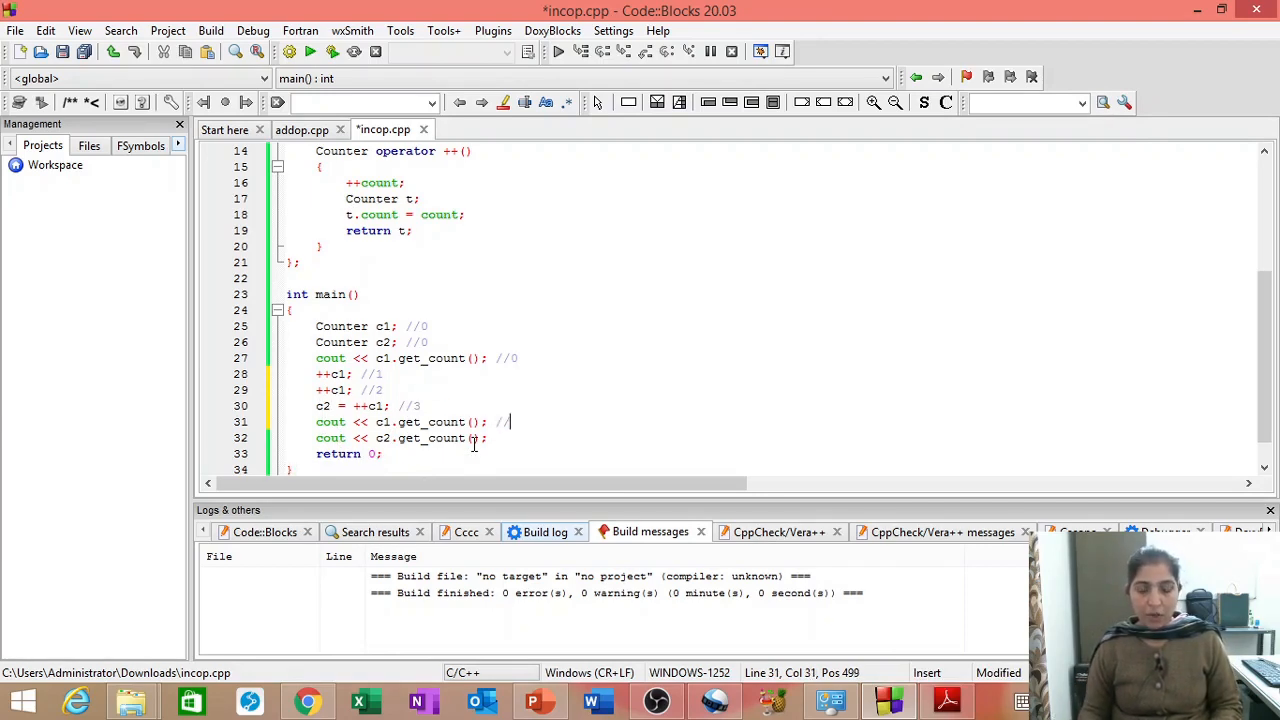
scroll("down", 3)
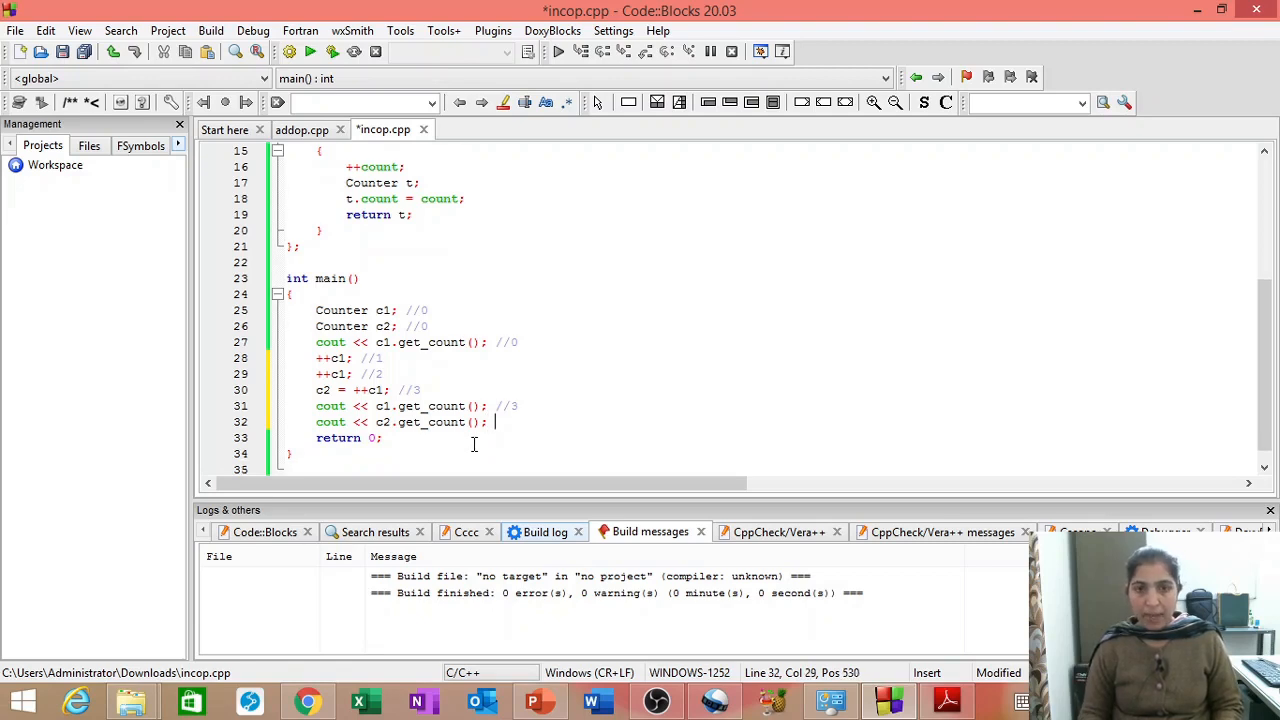
type("//3")
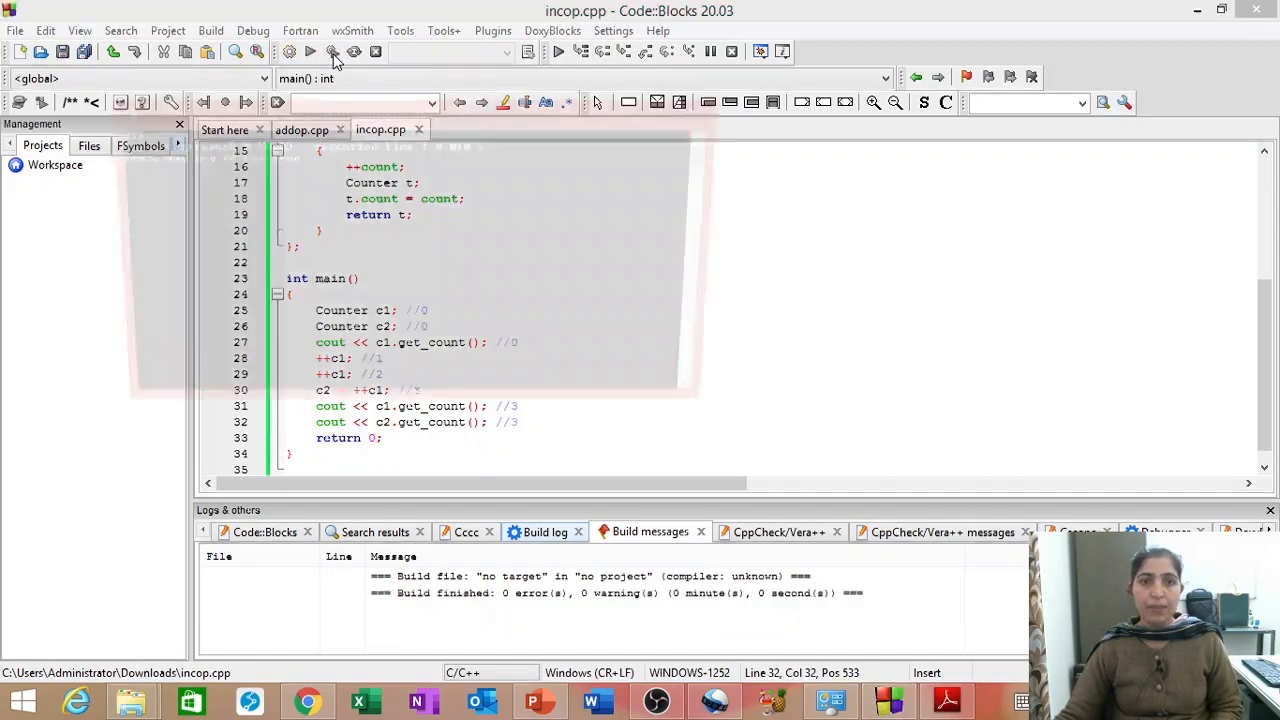
Rebuild and run the annotated program, showing console output 033.
left_click(332, 52)
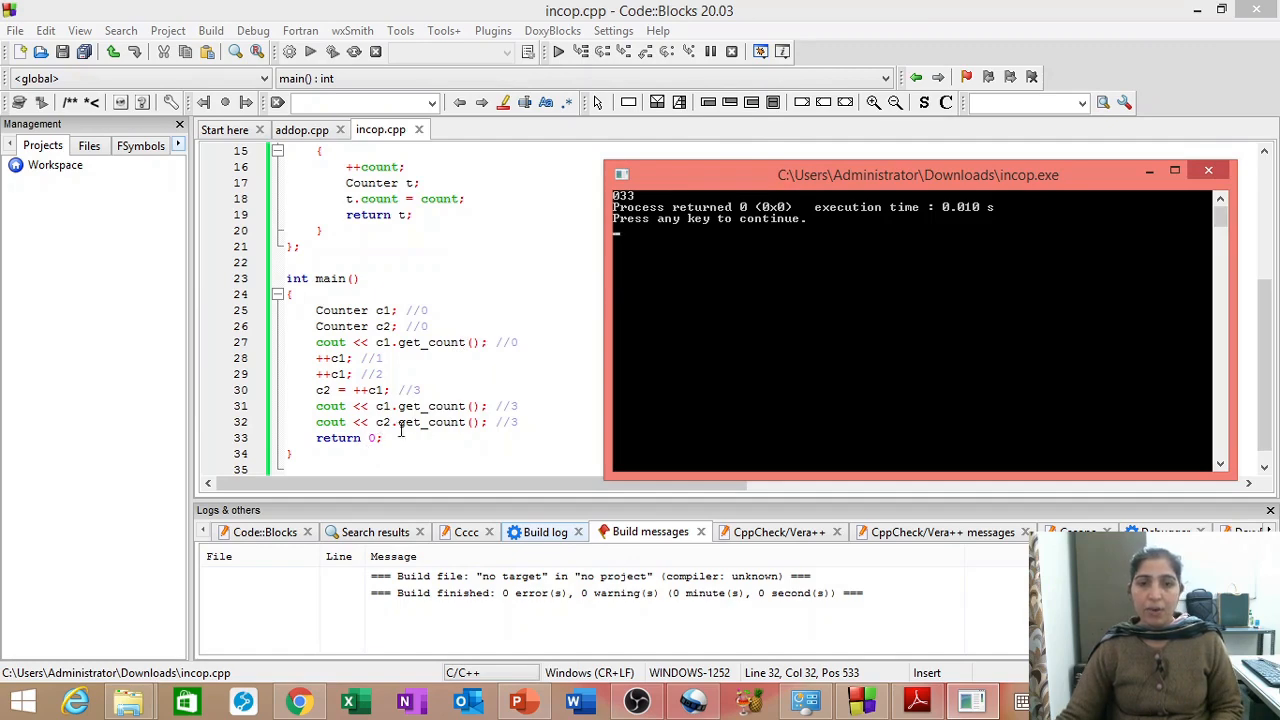
mouse_move(876, 372)
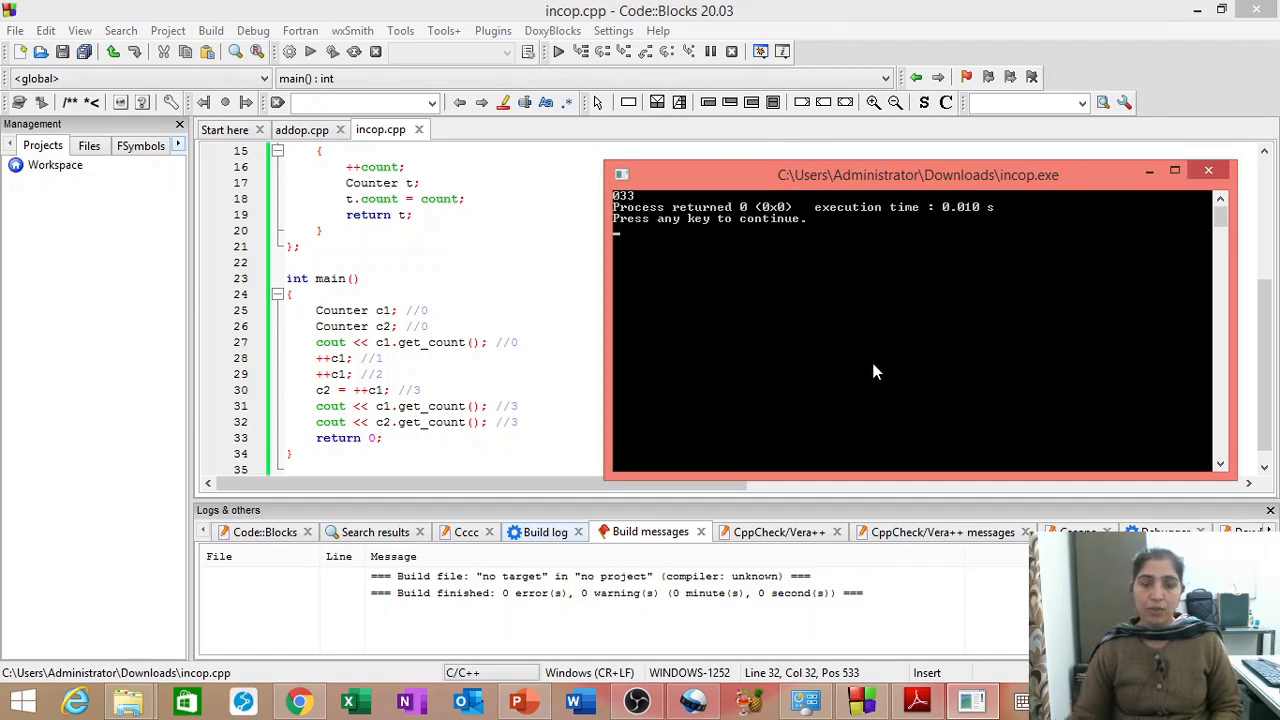